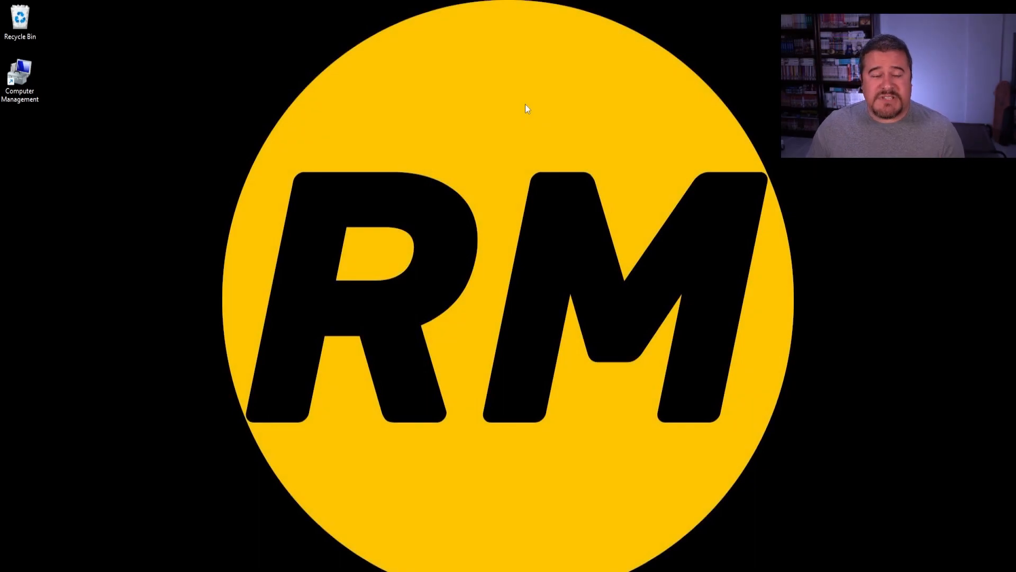
mouse_move(46, 90)
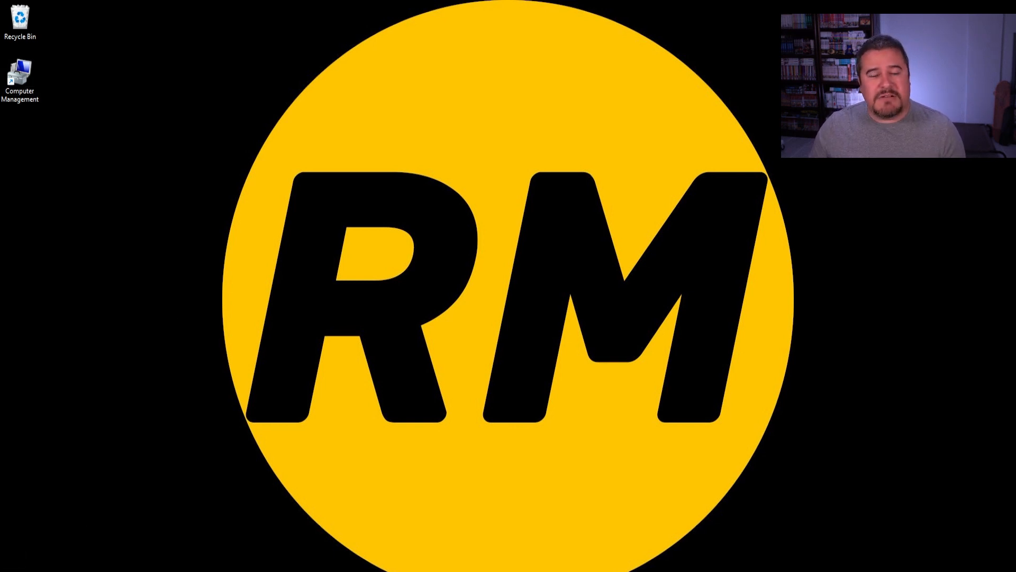
- Launch Computer Management and show Disk Management with Disk 3's EFI, C: and recovery partitions
double_click(19, 68)
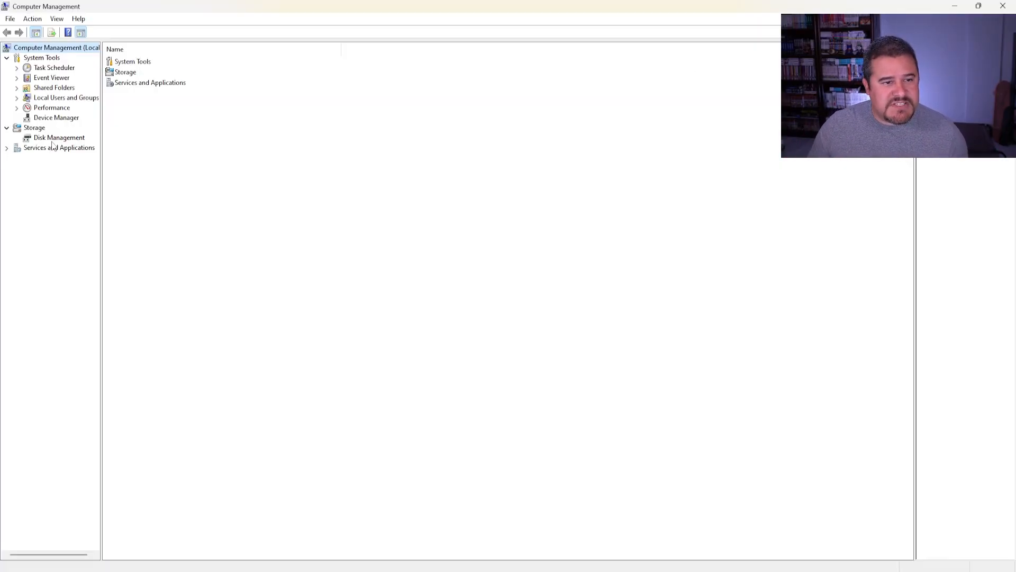
click(58, 137)
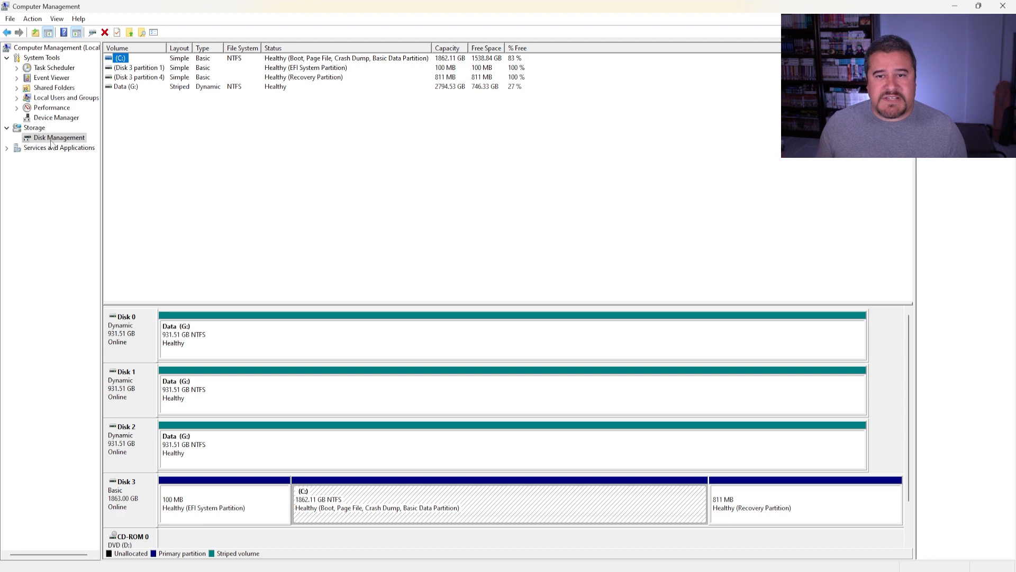
mouse_move(128, 272)
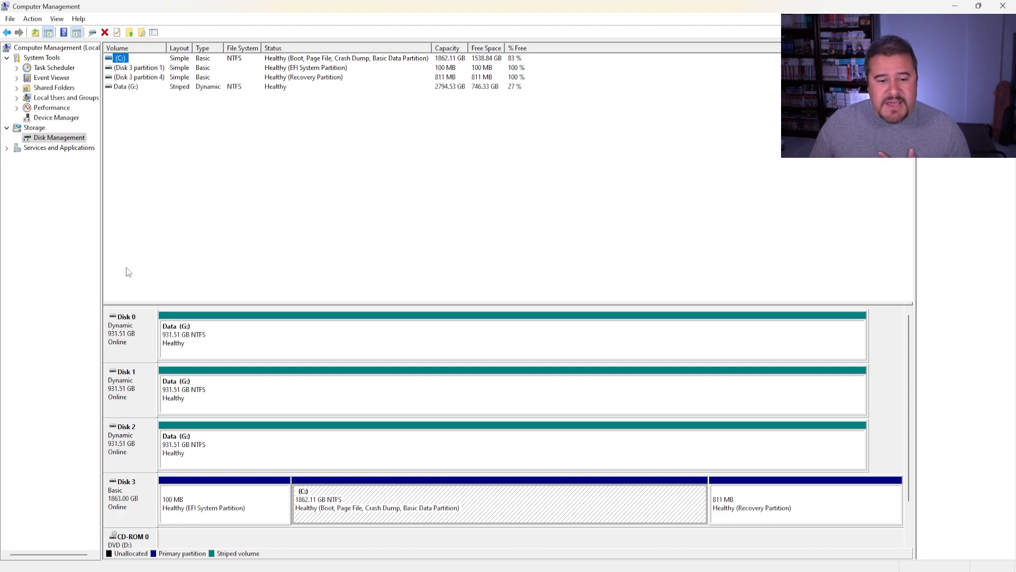
mouse_move(275, 403)
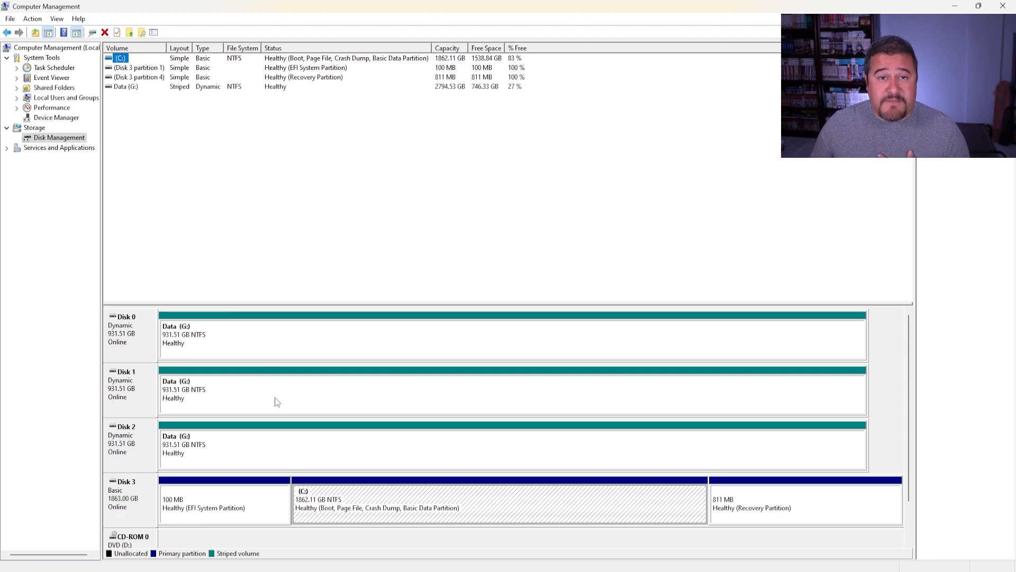
mouse_move(226, 330)
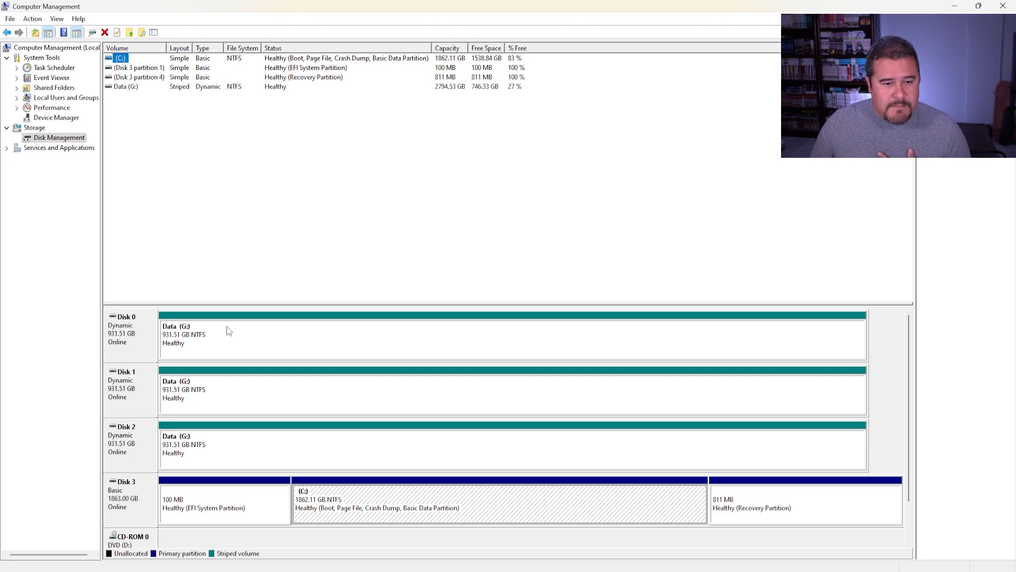
click(454, 388)
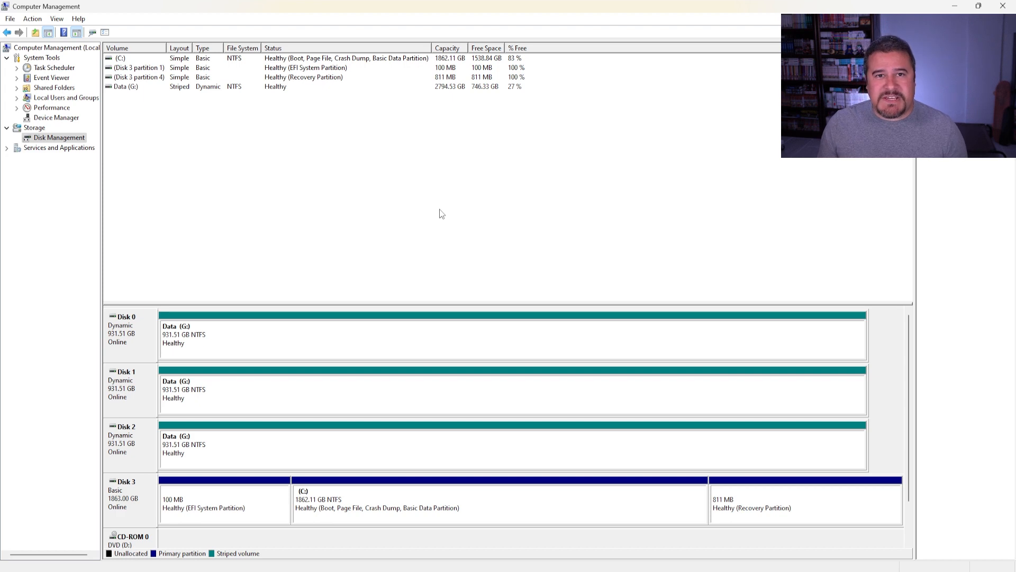
mouse_move(387, 297)
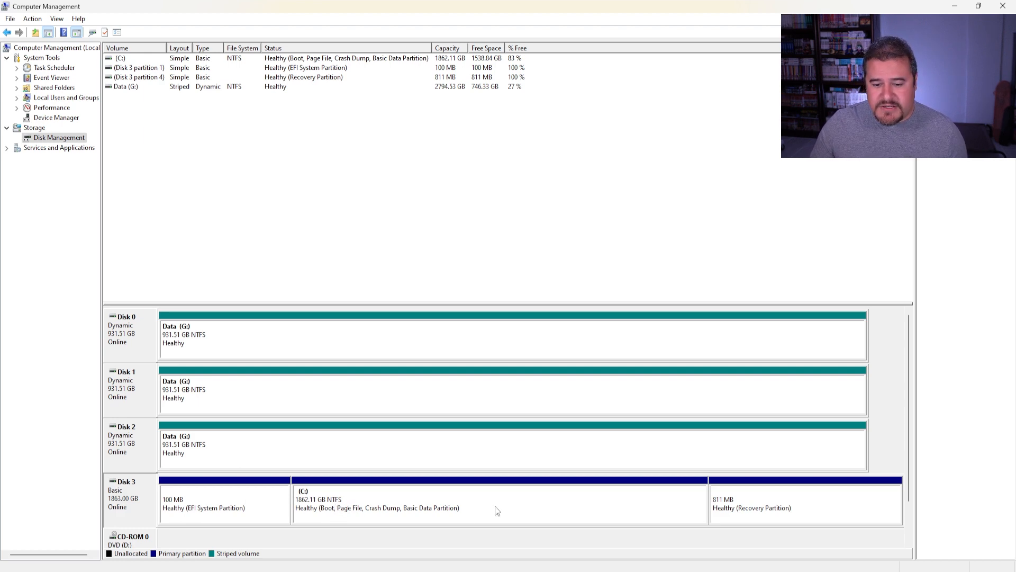
mouse_move(487, 500)
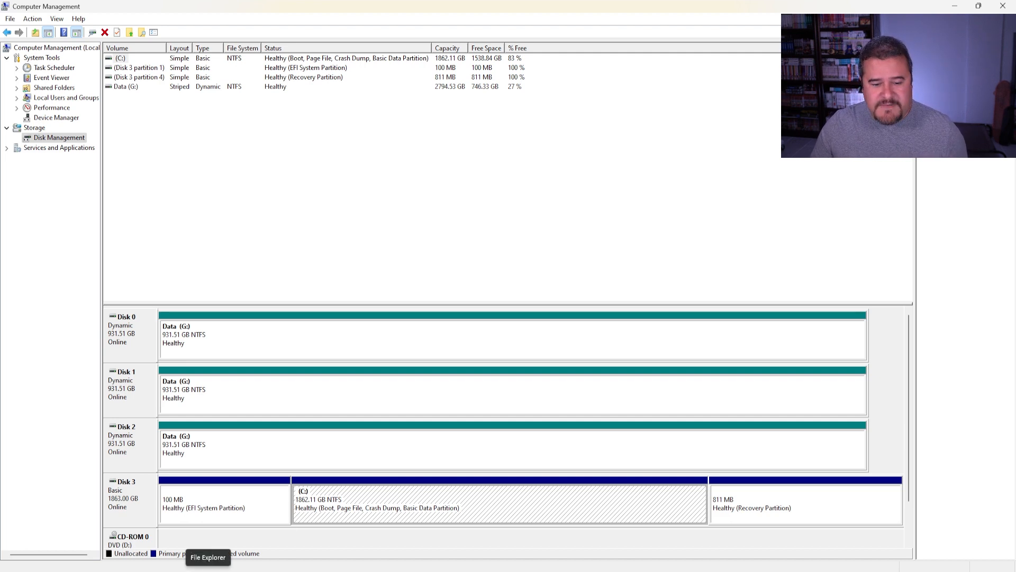
click(207, 557)
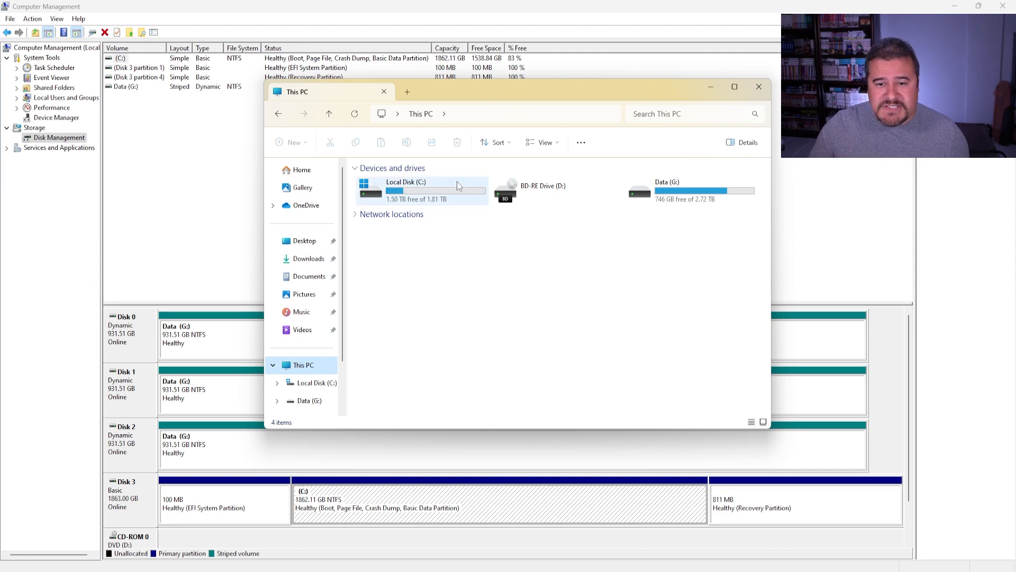
click(422, 190)
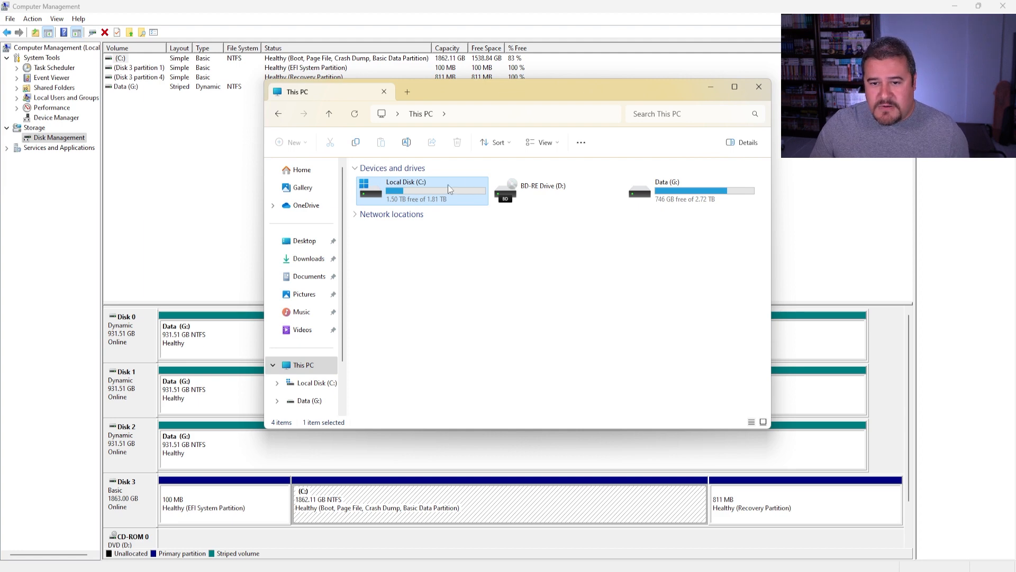
mouse_move(426, 192)
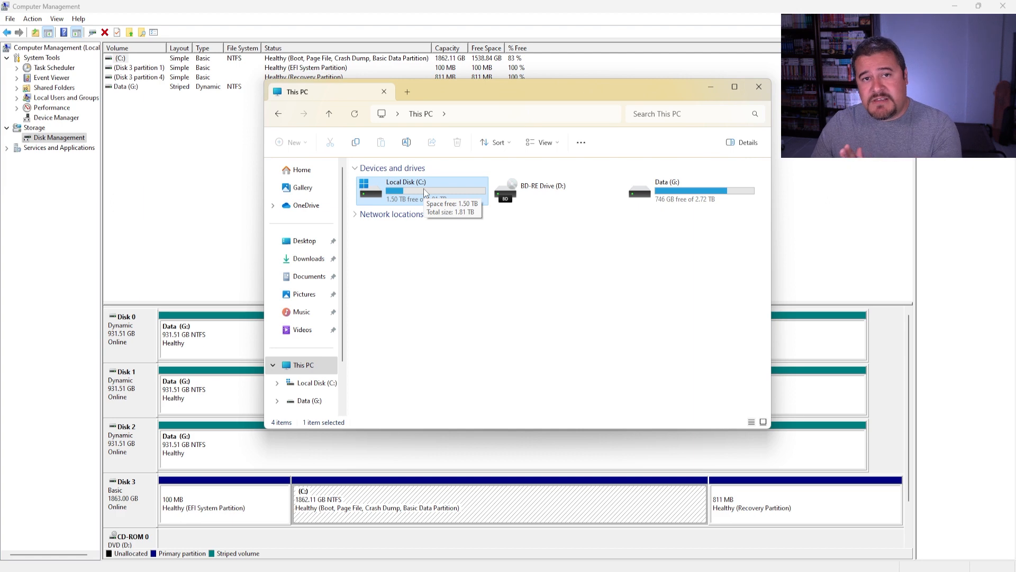
click(758, 85)
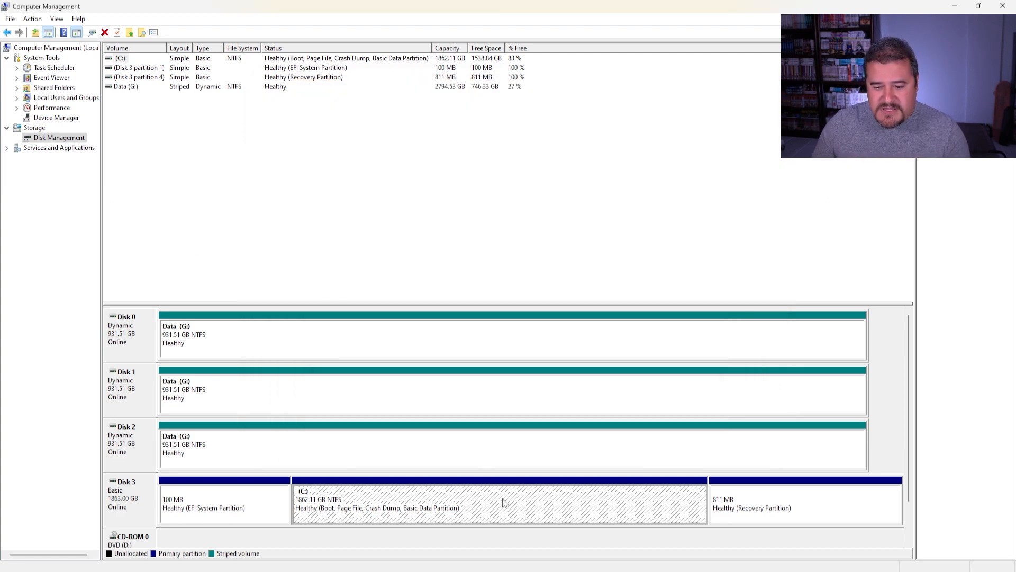
- Shrink C: on Disk 3 by 102400 MB, leaving 100 GB unallocated
right_click(502, 502)
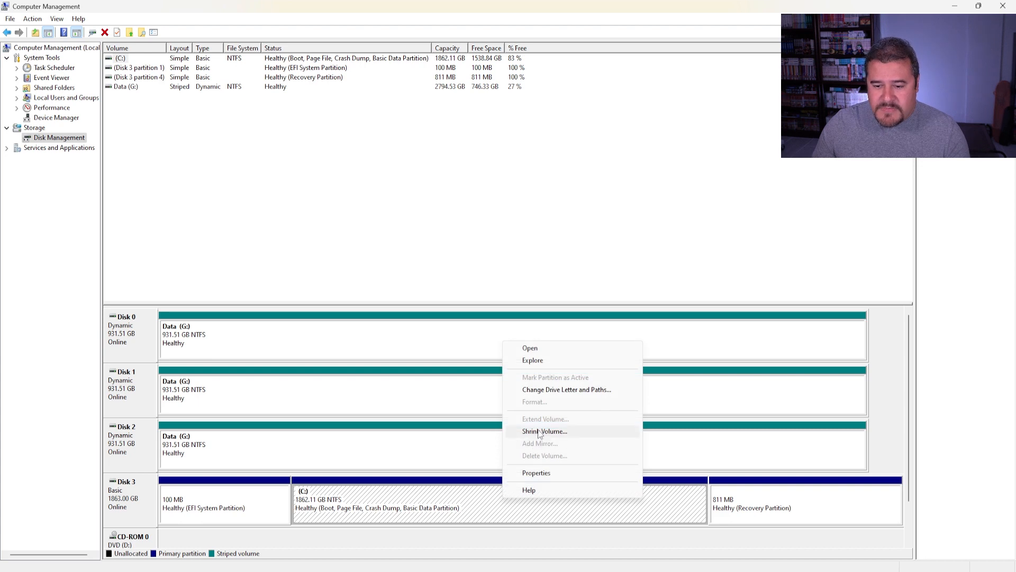
mouse_move(577, 434)
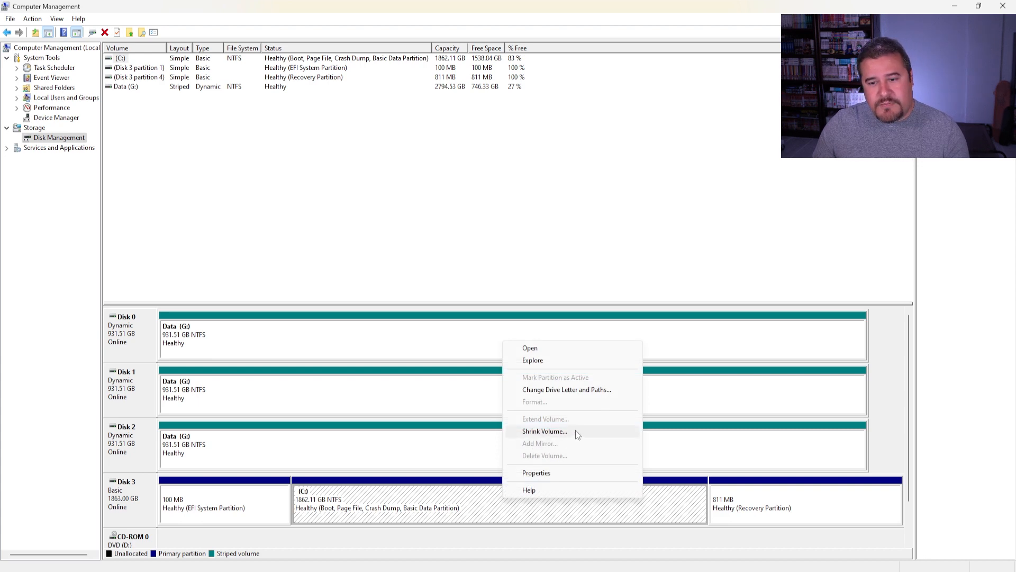
click(544, 431)
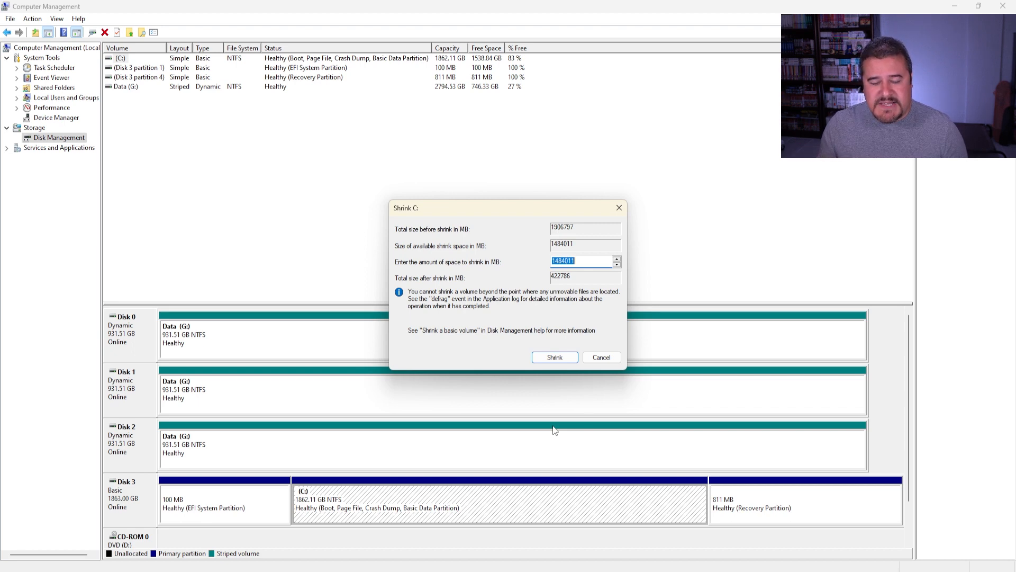
mouse_move(483, 248)
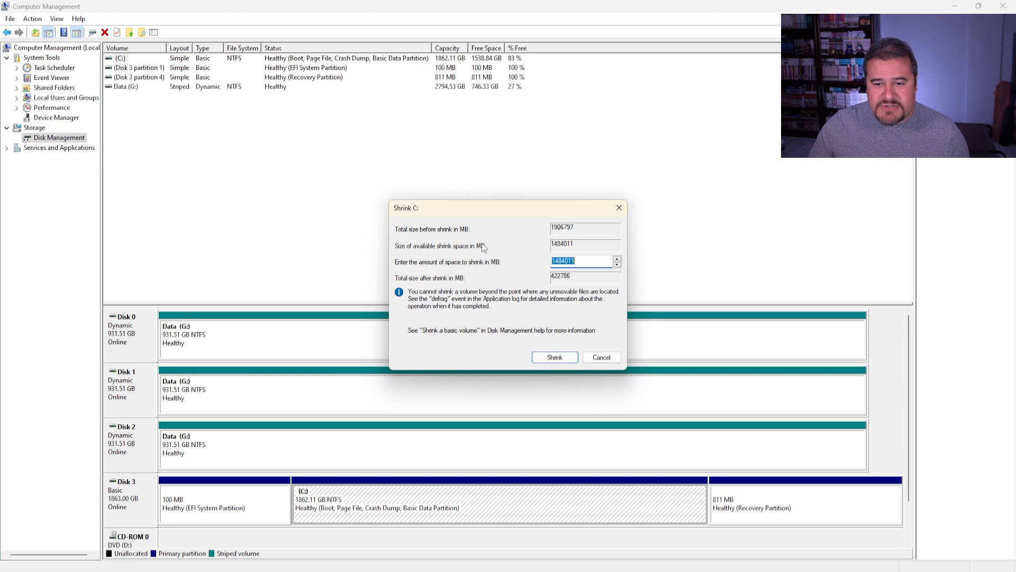
mouse_move(550, 247)
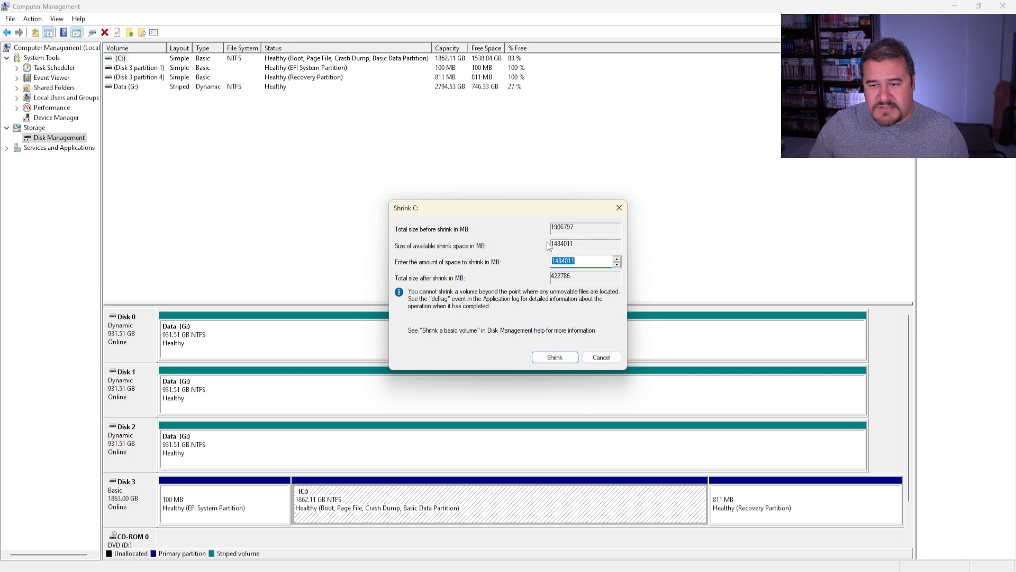
mouse_move(645, 266)
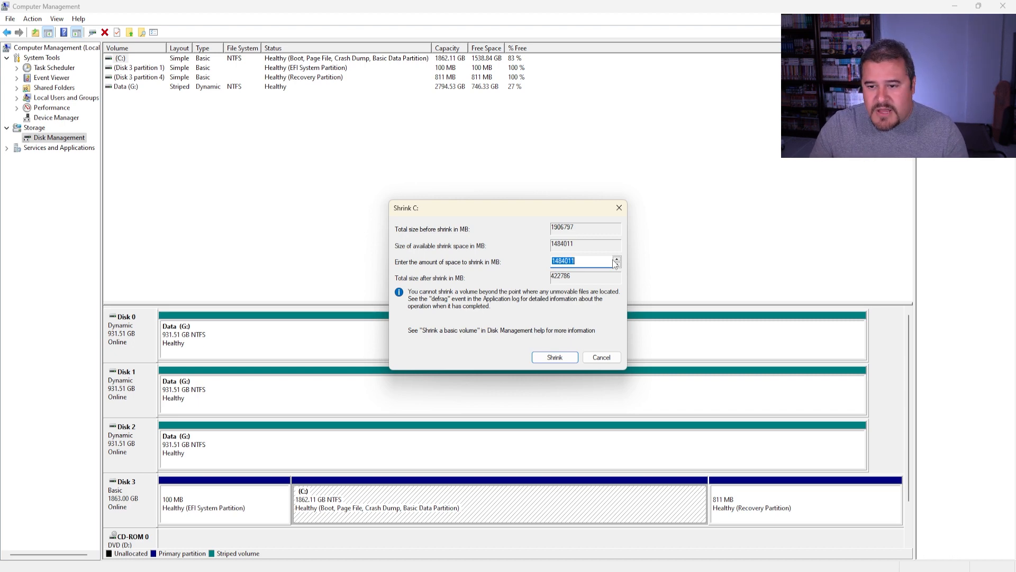
text(102400)
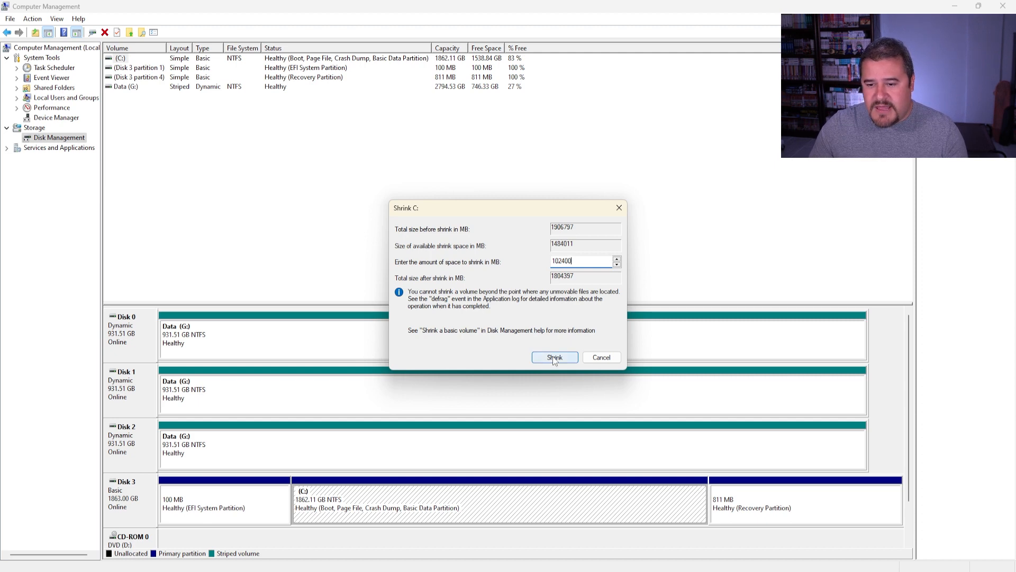
click(554, 357)
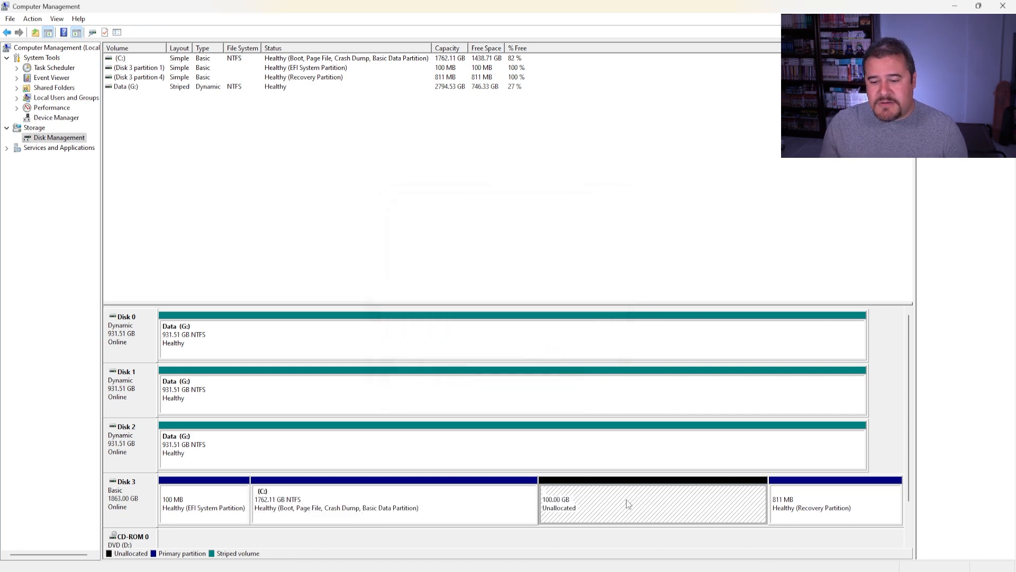
mouse_move(583, 522)
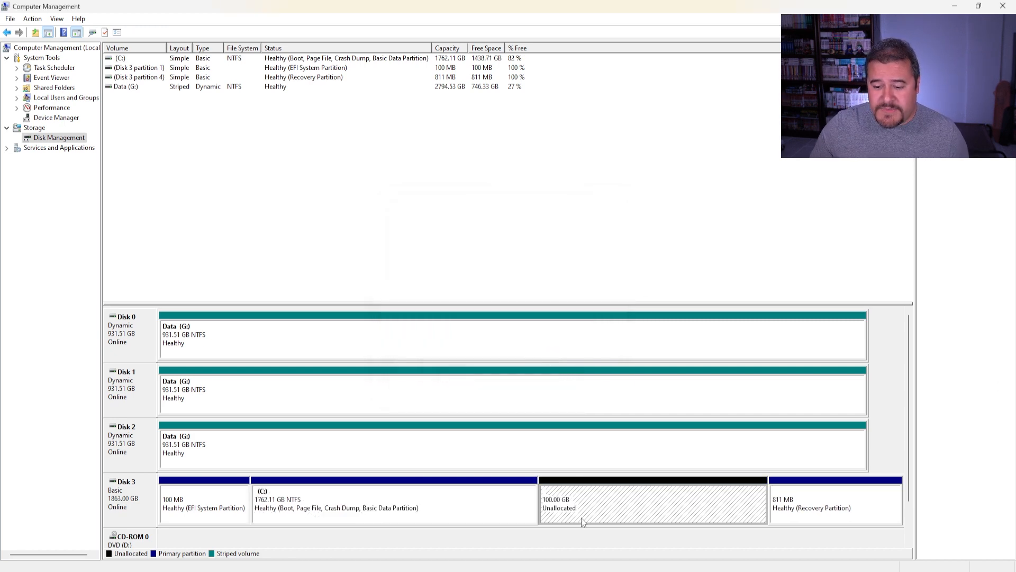
- Start a new simple volume on the 100 GB unallocated space, full 102400 MB size at drive E
right_click(581, 522)
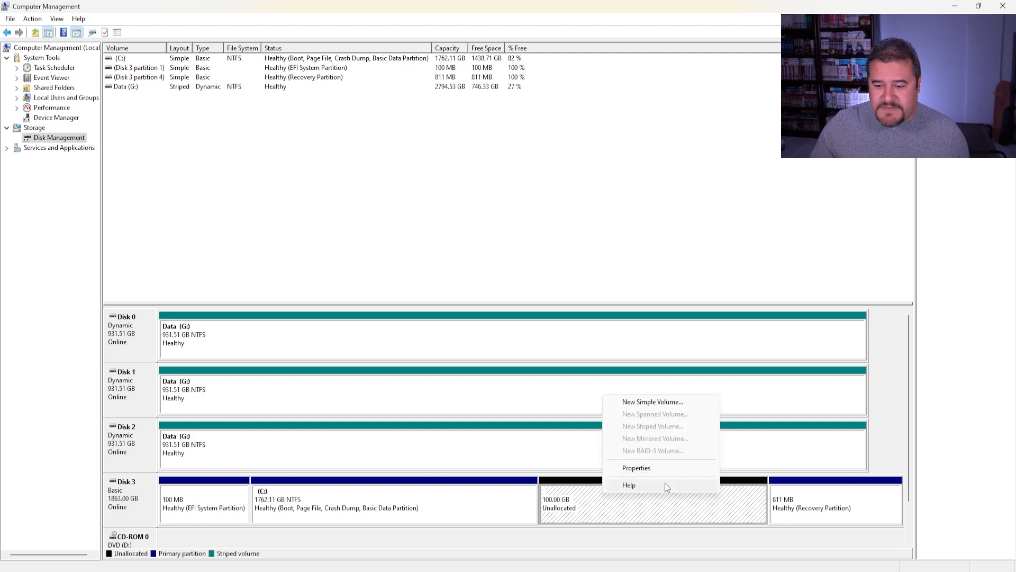
mouse_move(652, 401)
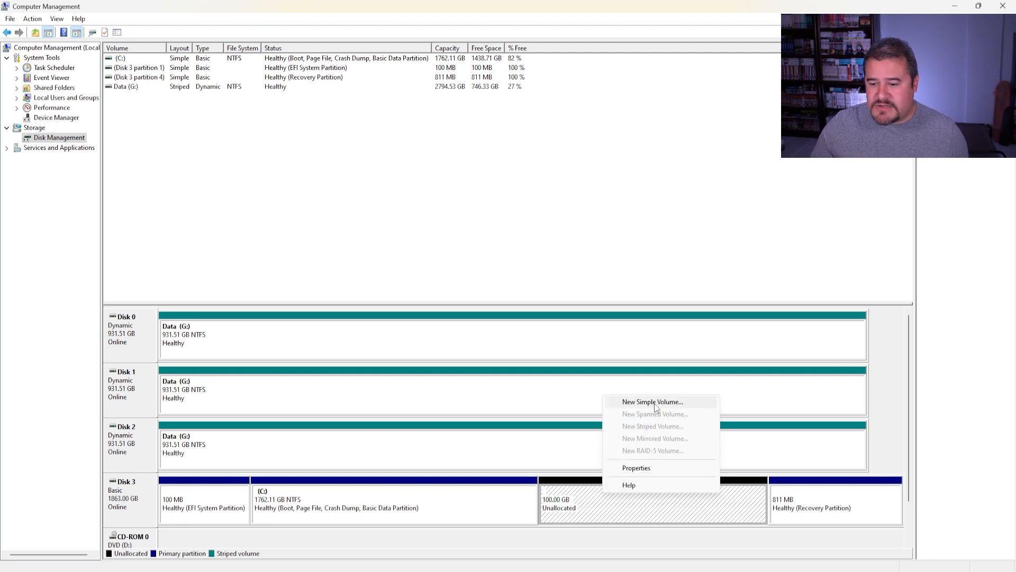
click(652, 402)
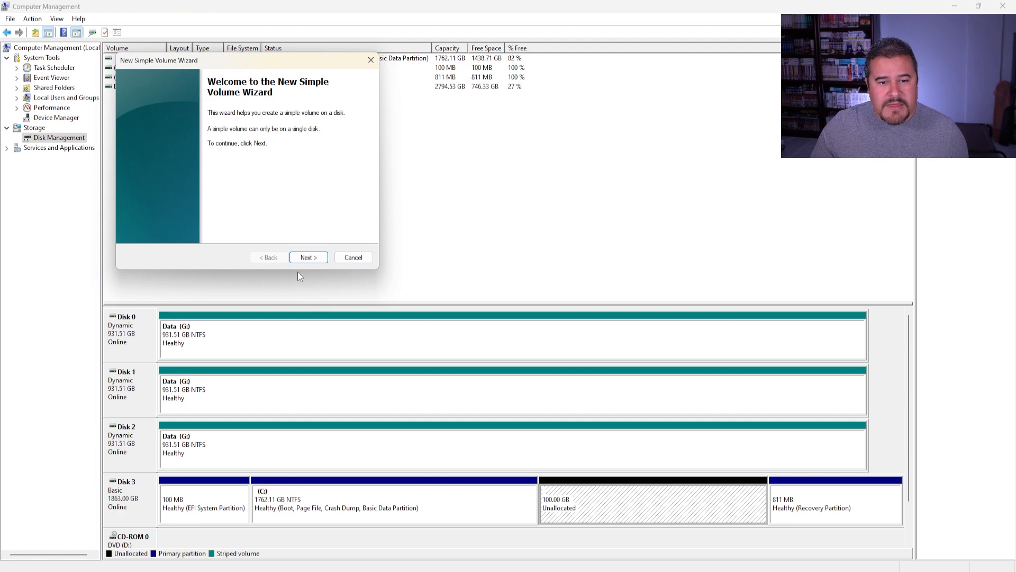
click(308, 257)
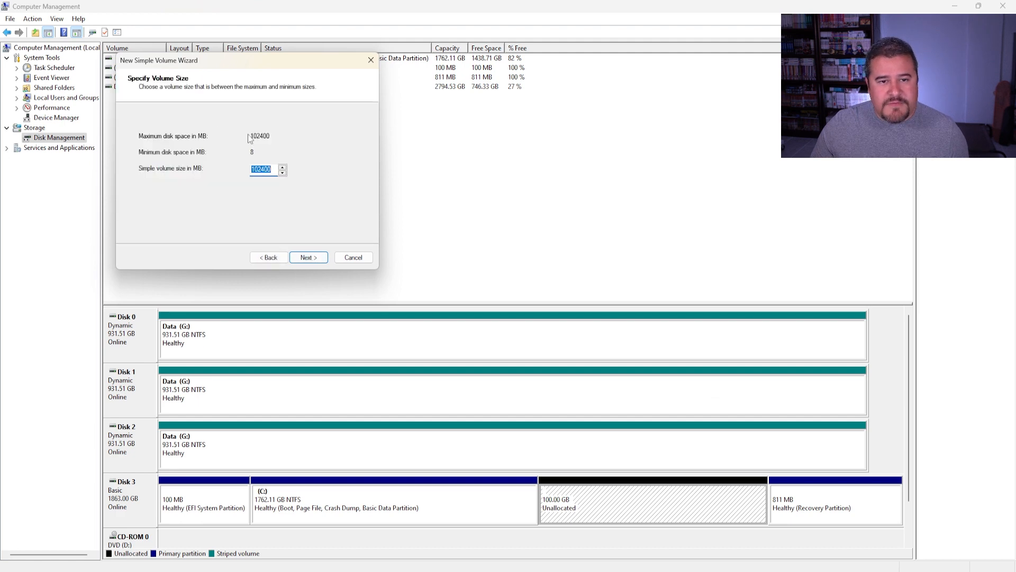
mouse_move(248, 180)
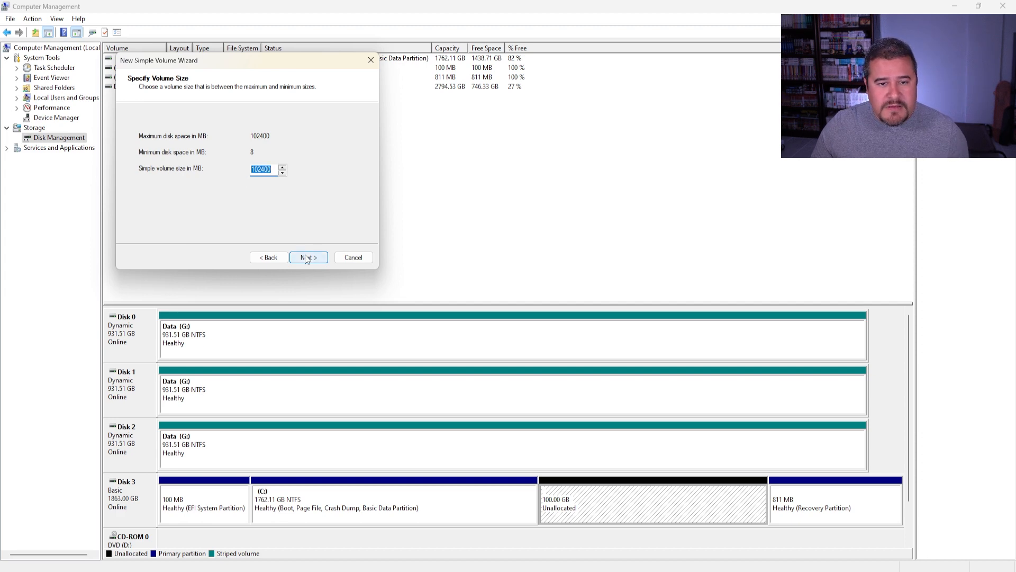
click(308, 257)
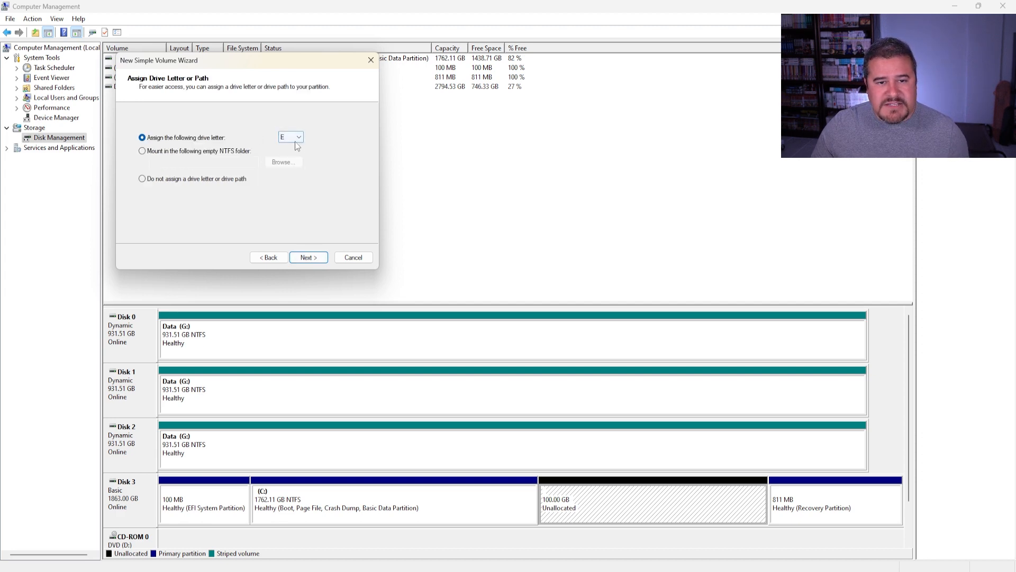
mouse_move(324, 235)
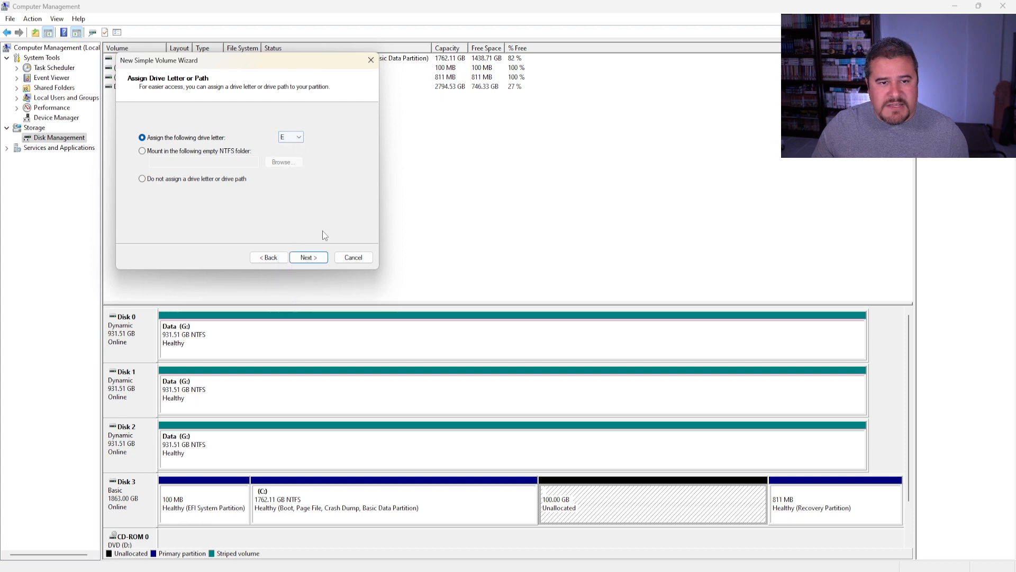
click(308, 257)
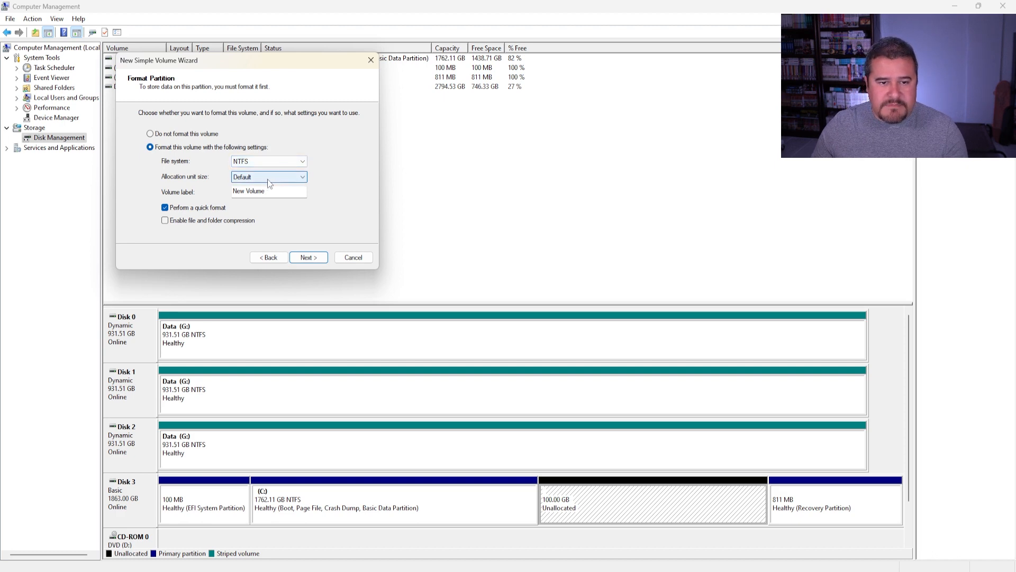
- Label the volume temp1 and finish creating it as NTFS E:
triple_click(268, 190)
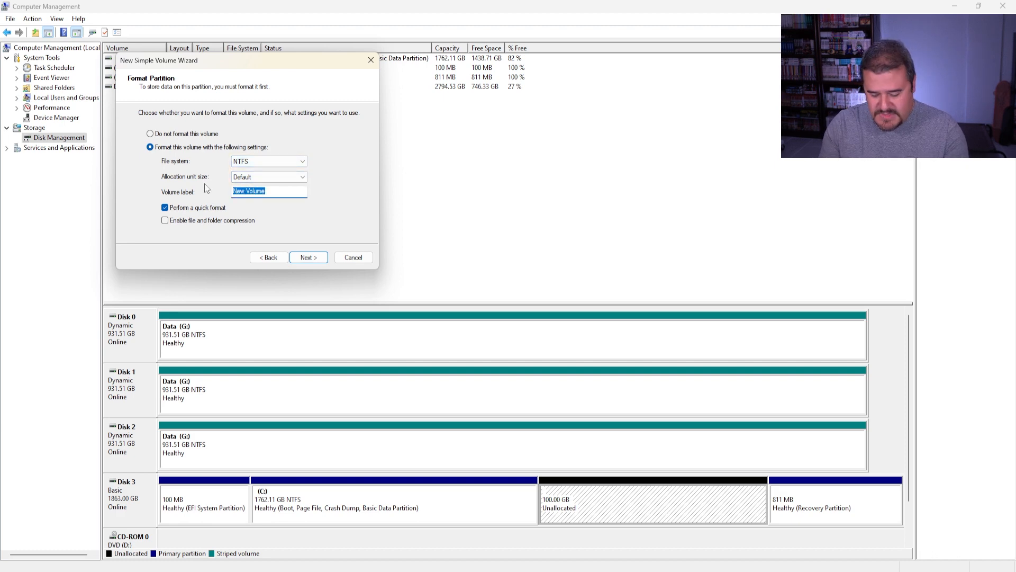
text(temp)
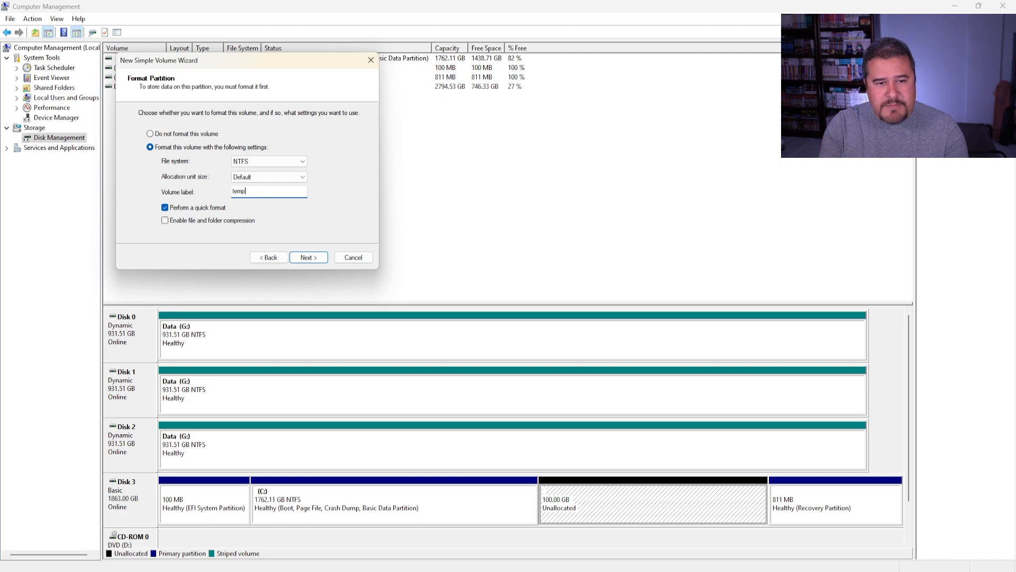
text(1)
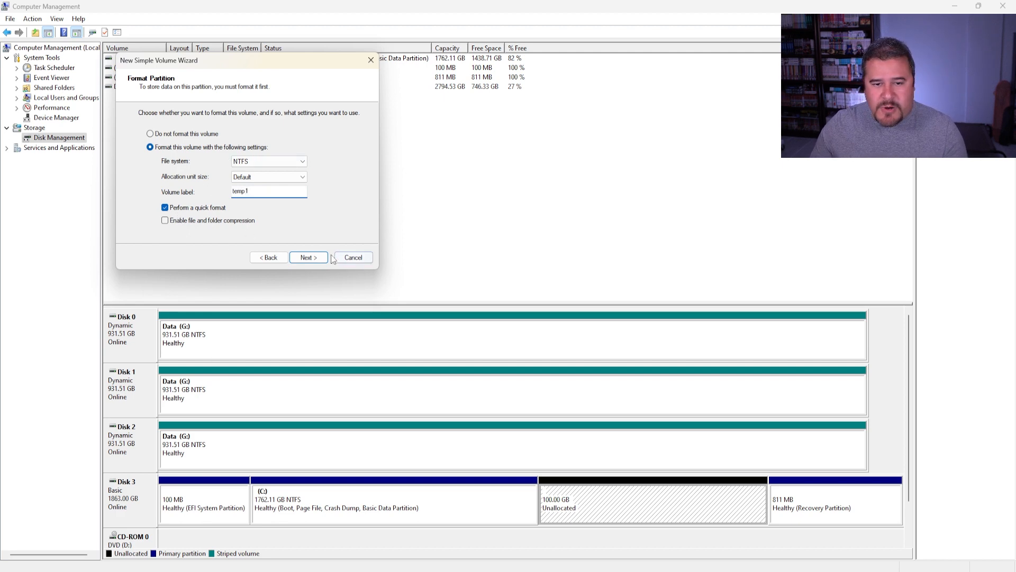
click(309, 257)
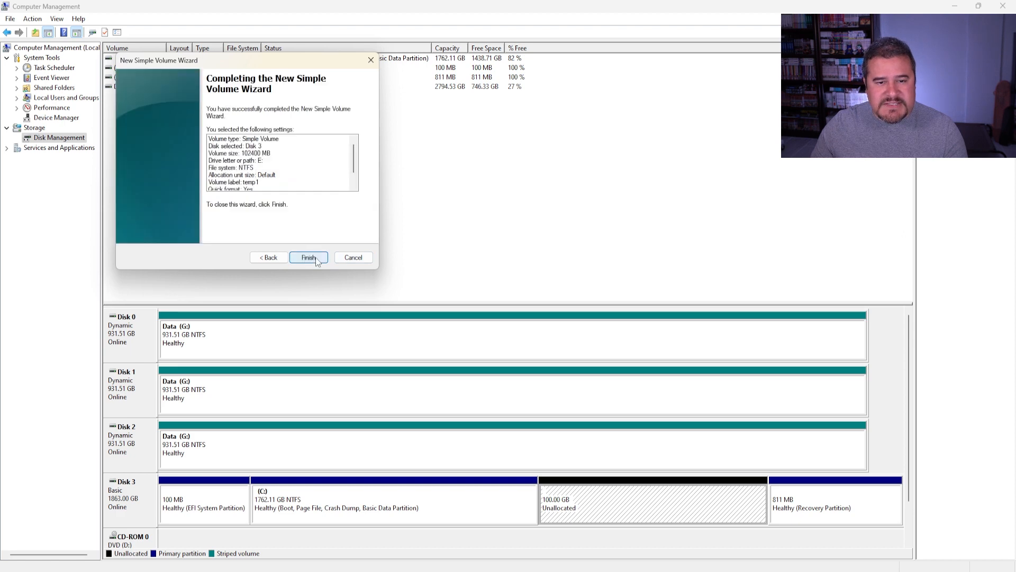
click(308, 257)
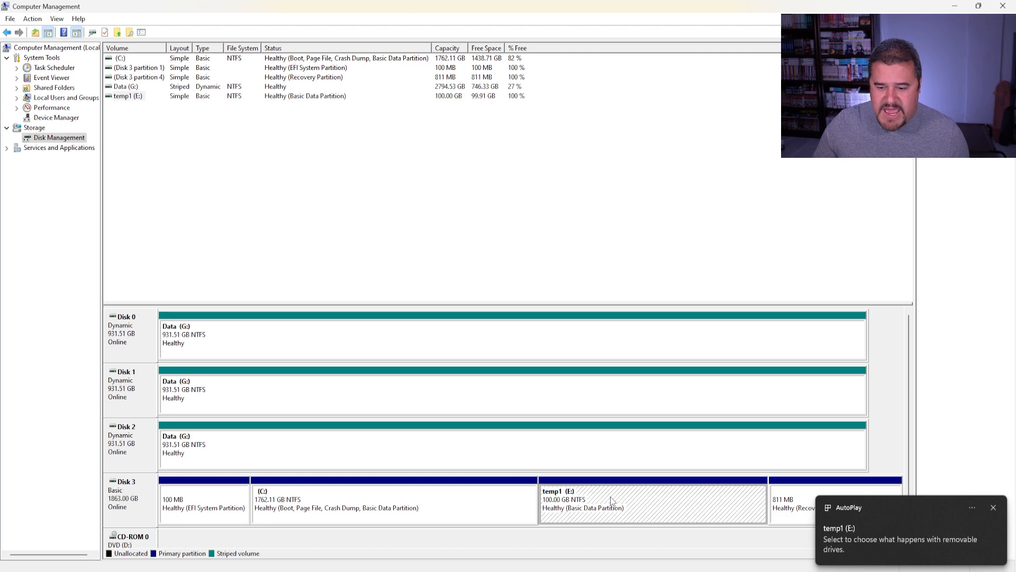
mouse_move(657, 519)
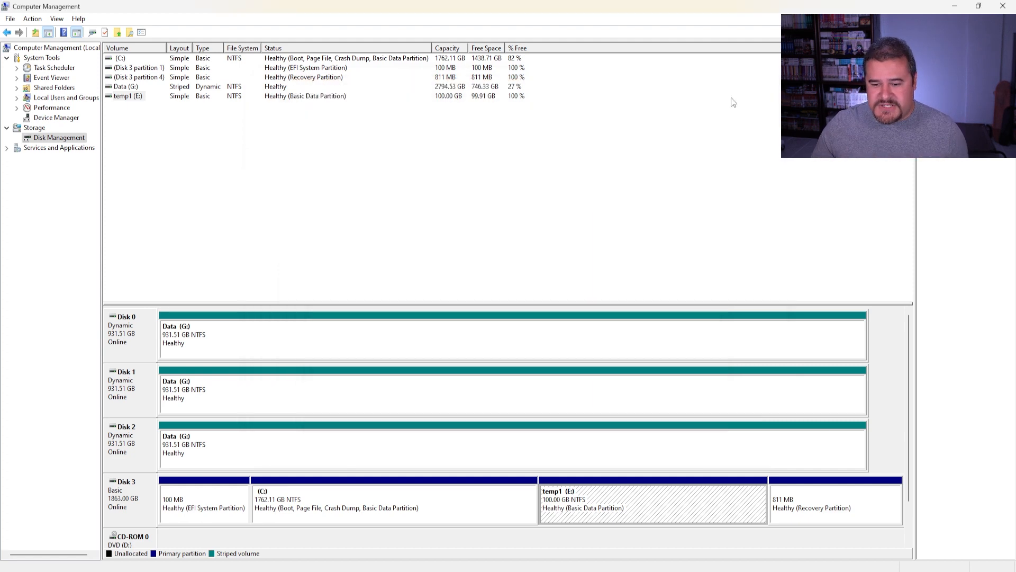
mouse_move(567, 504)
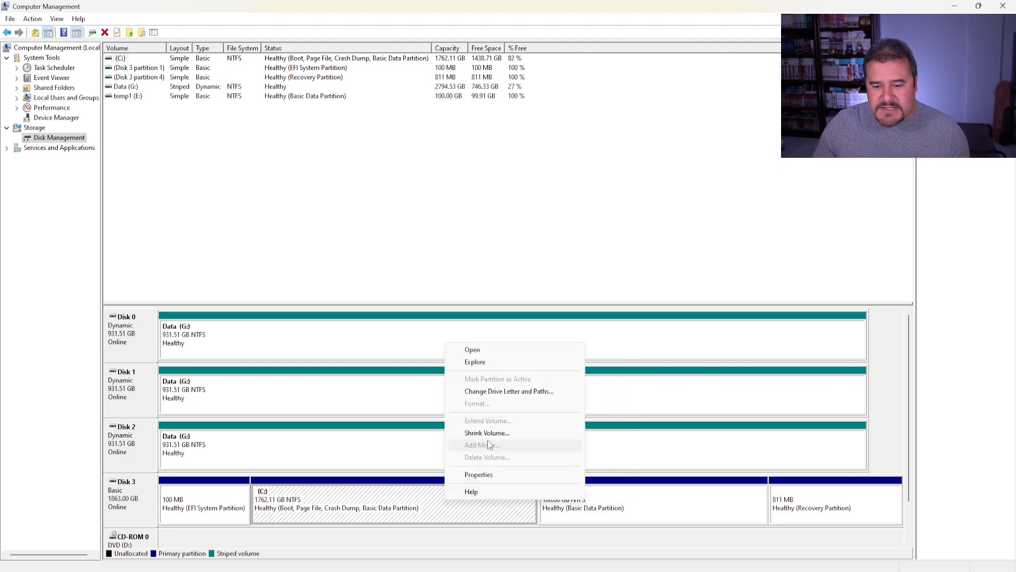
- Shrink C: on Disk 3 again by about 51200 MB, leaving 50 GB unallocated
click(486, 432)
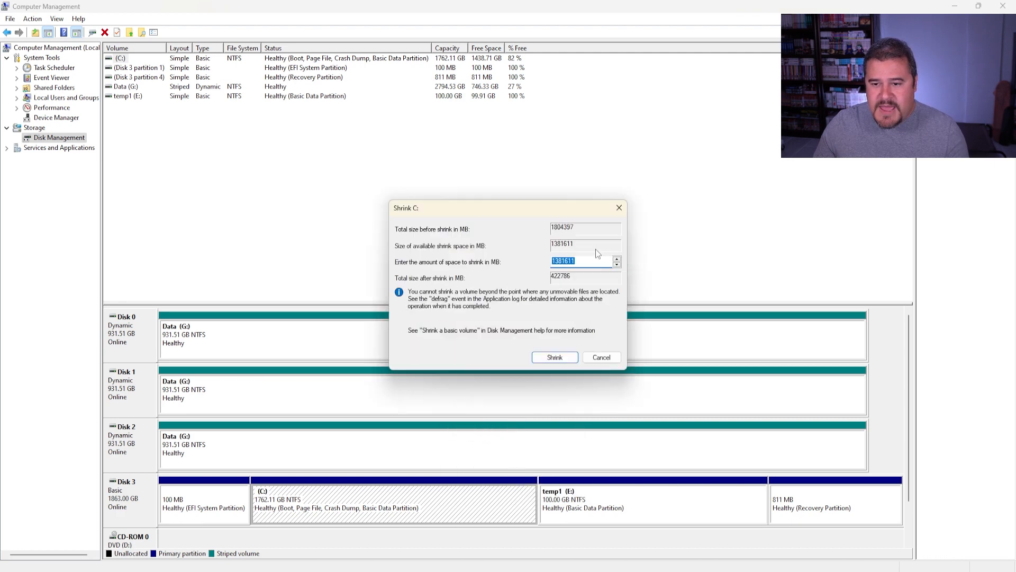
mouse_move(528, 271)
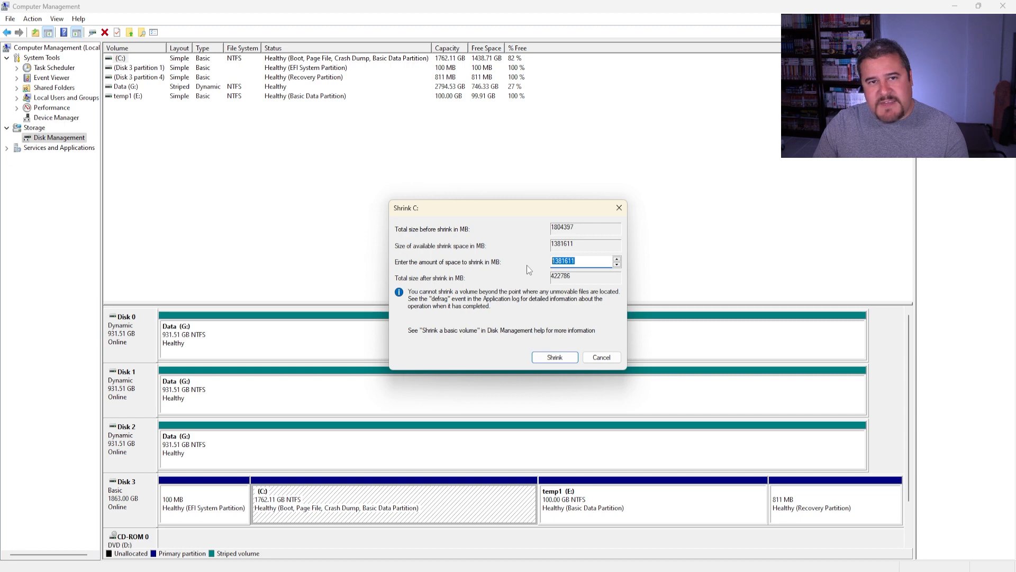
text(51)
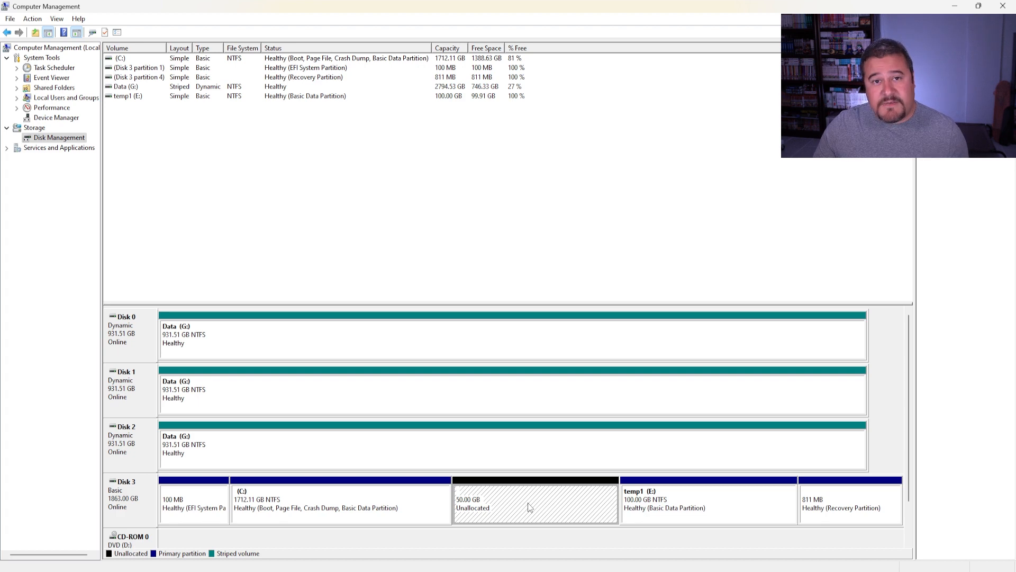
mouse_move(541, 504)
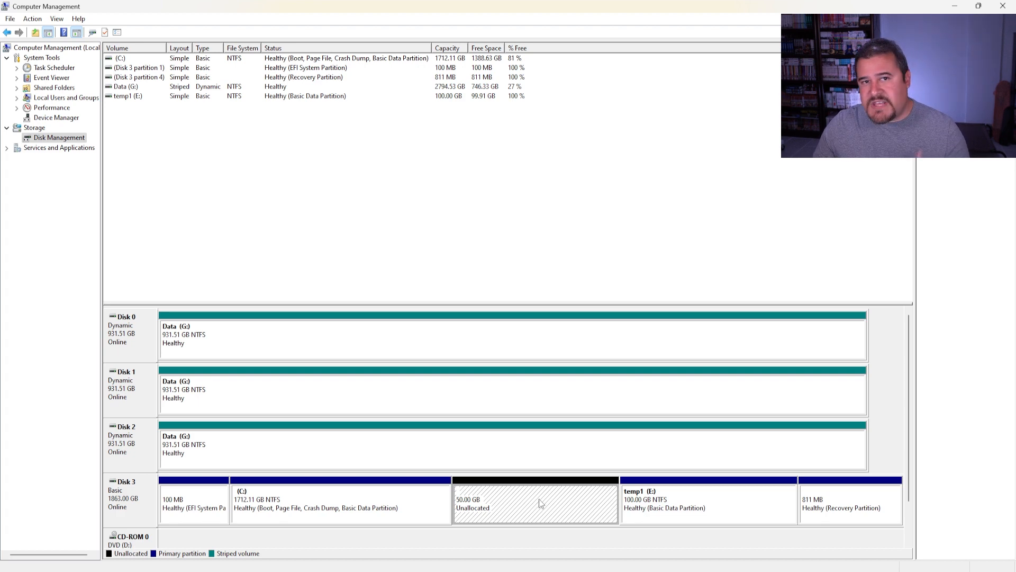
- Start a new simple volume on the 50 GB unallocated space, full 51199 MB size at drive F
right_click(535, 502)
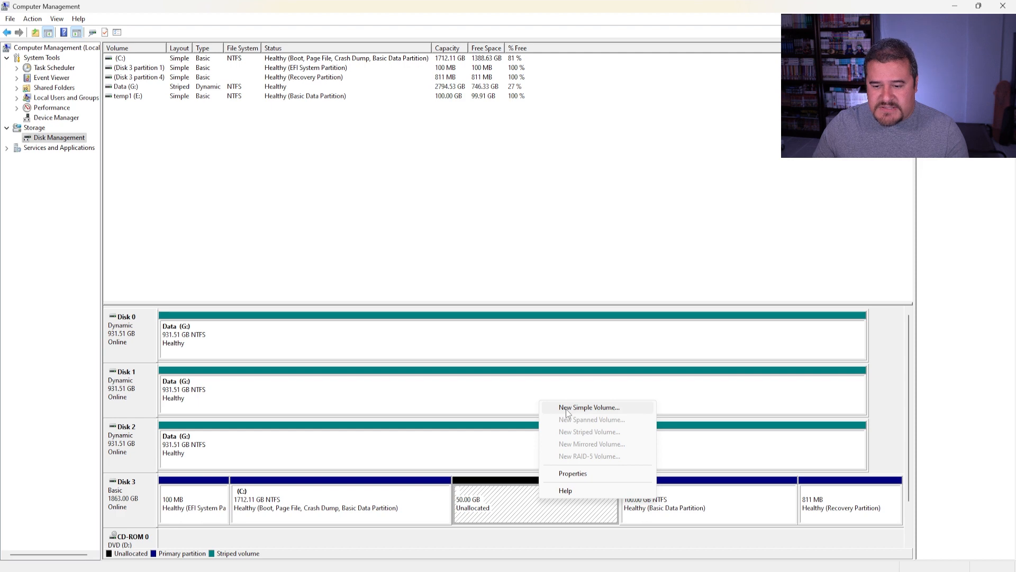
click(589, 406)
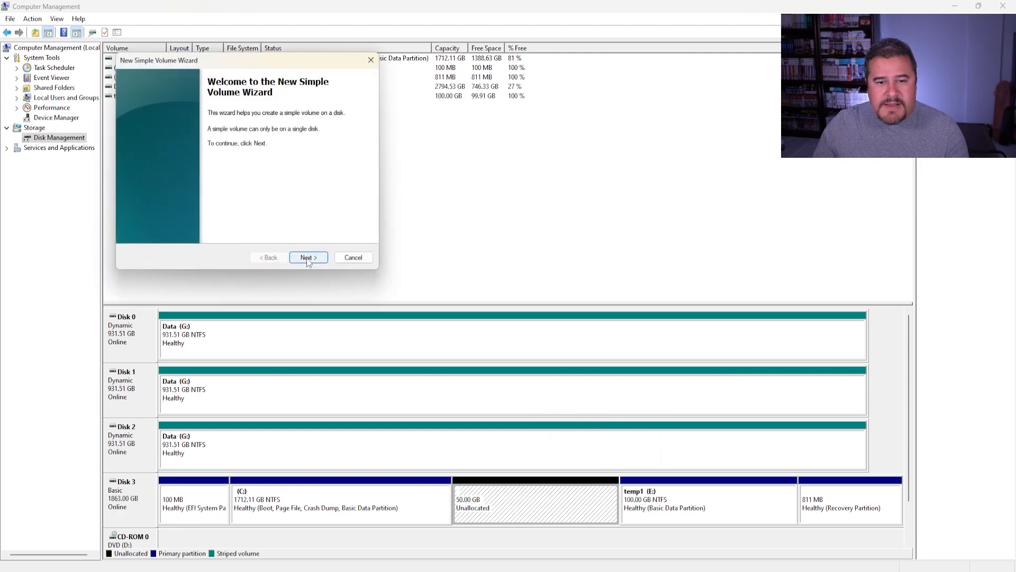
click(308, 257)
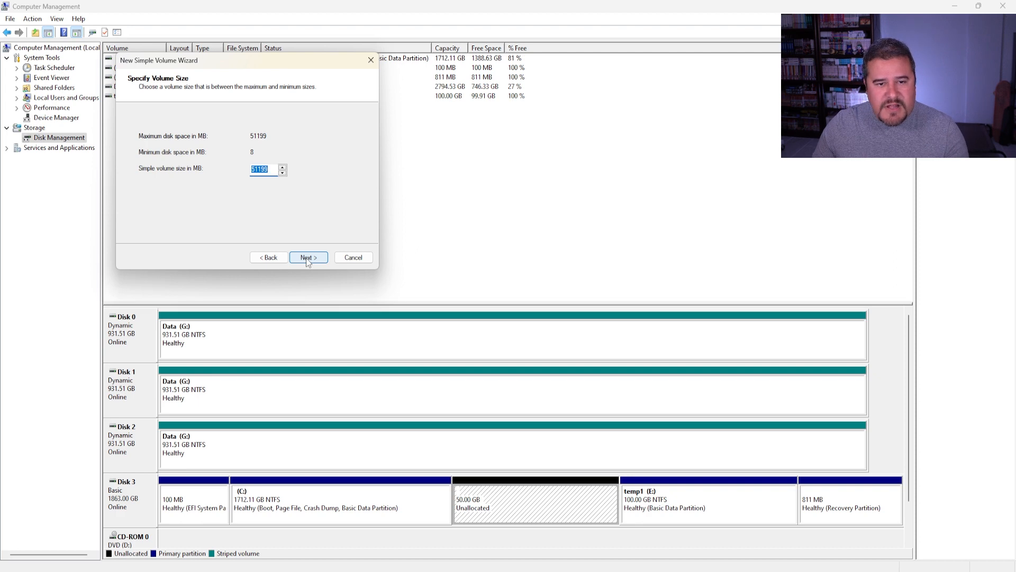
click(308, 257)
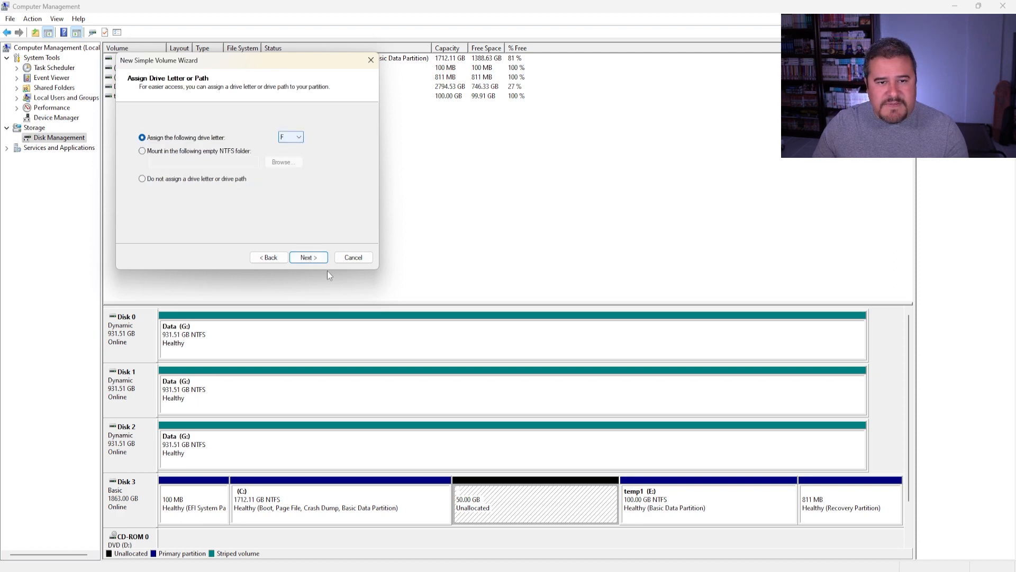
click(308, 257)
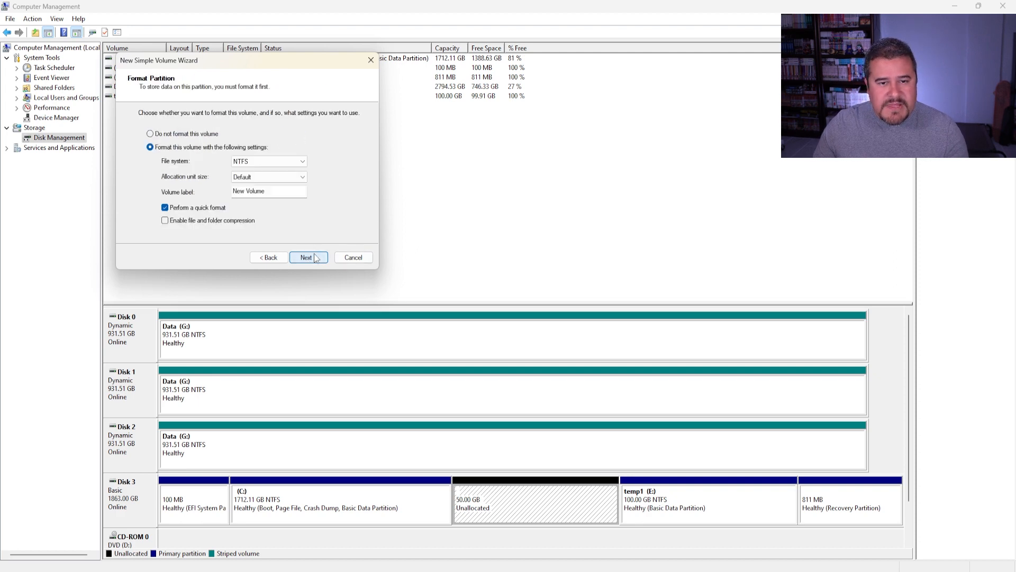
- Label the volume temp2 and finish creating it as NTFS F:
triple_click(268, 191)
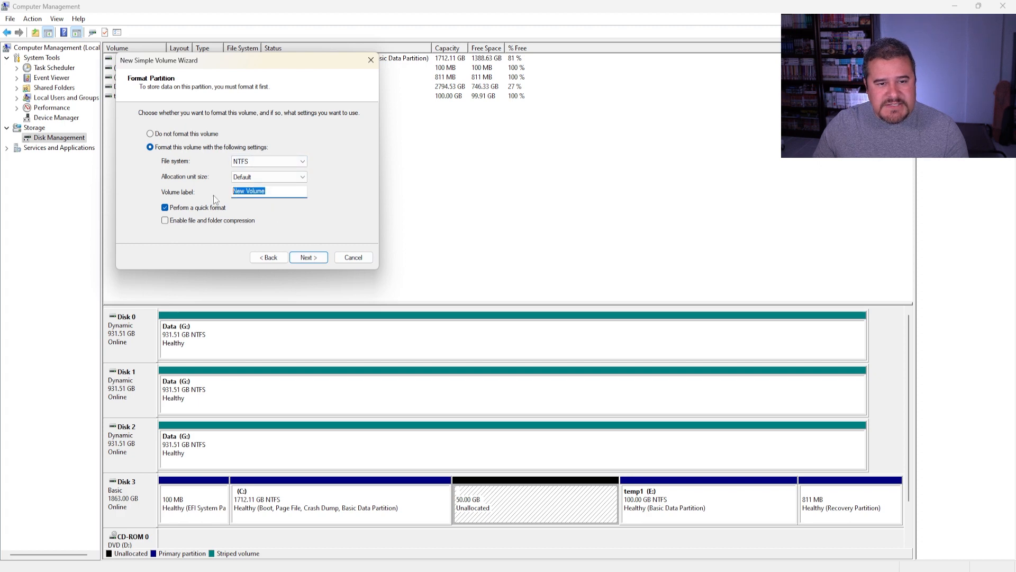
text(tempo)
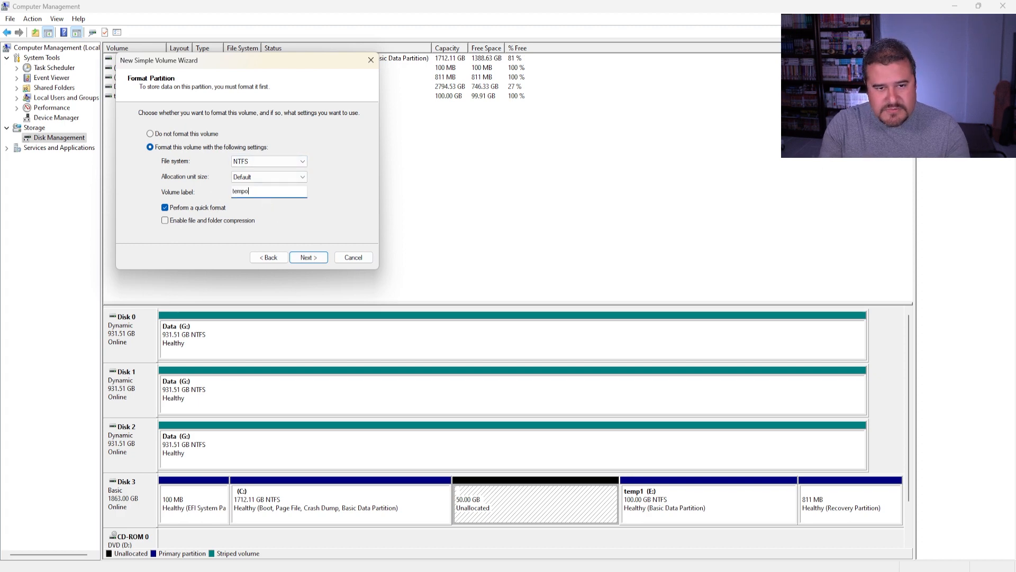
click(308, 257)
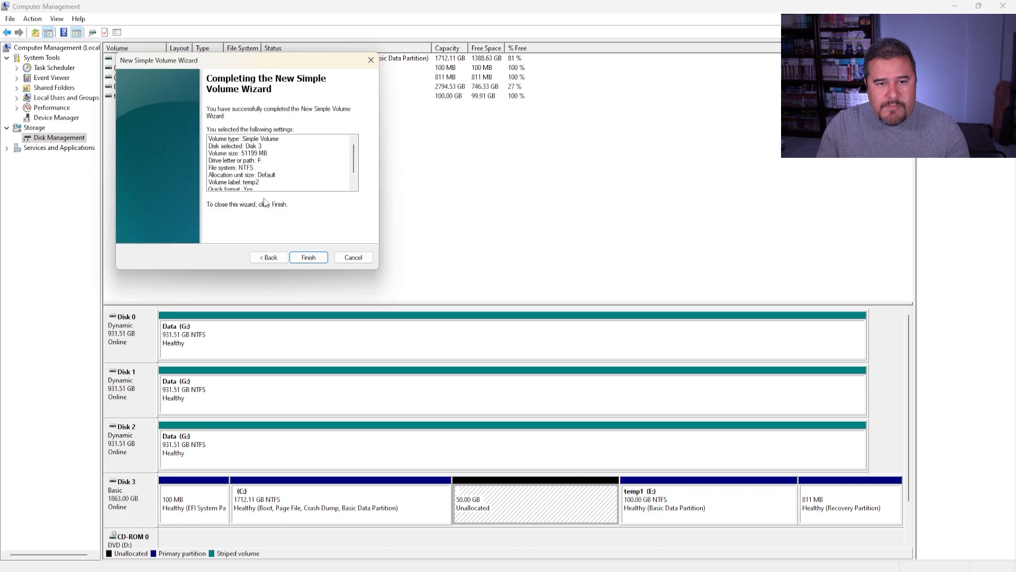
click(308, 257)
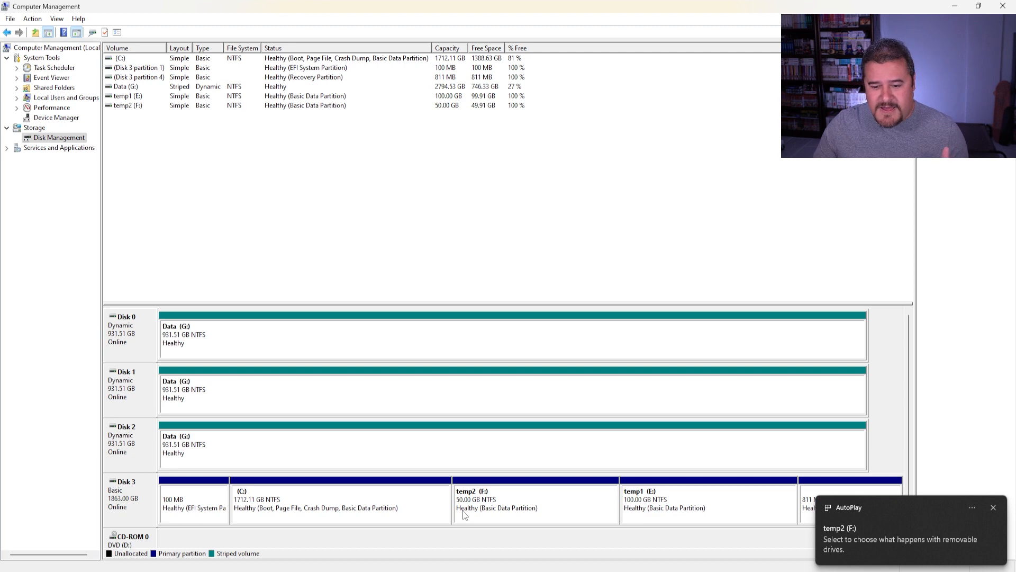
click(992, 507)
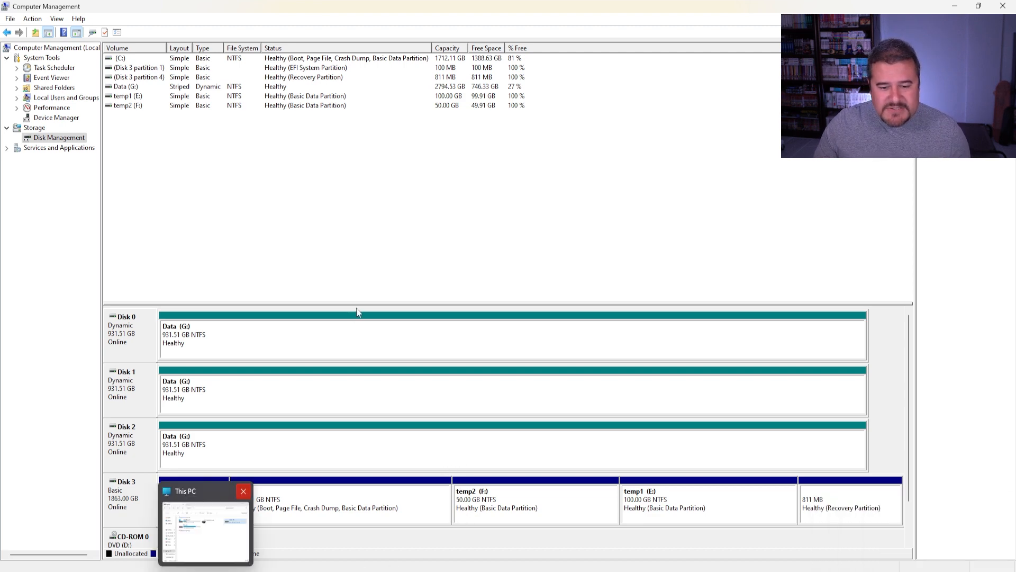
click(204, 532)
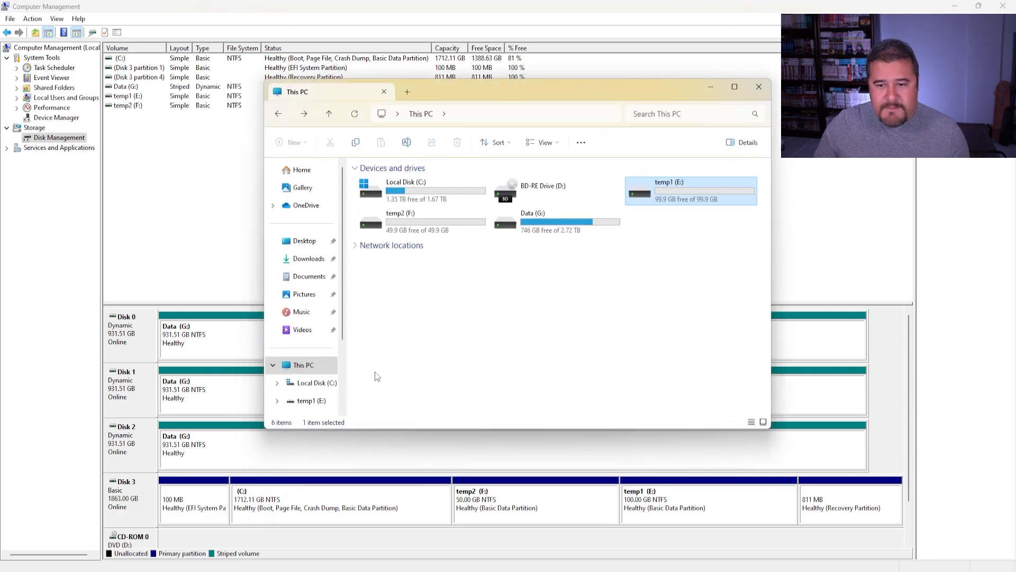
click(400, 220)
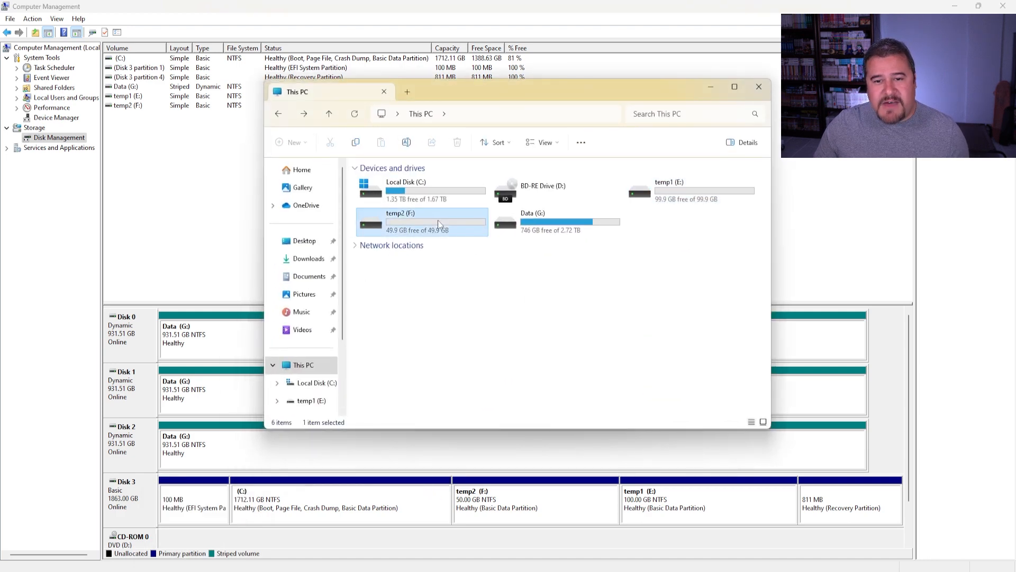
double_click(400, 221)
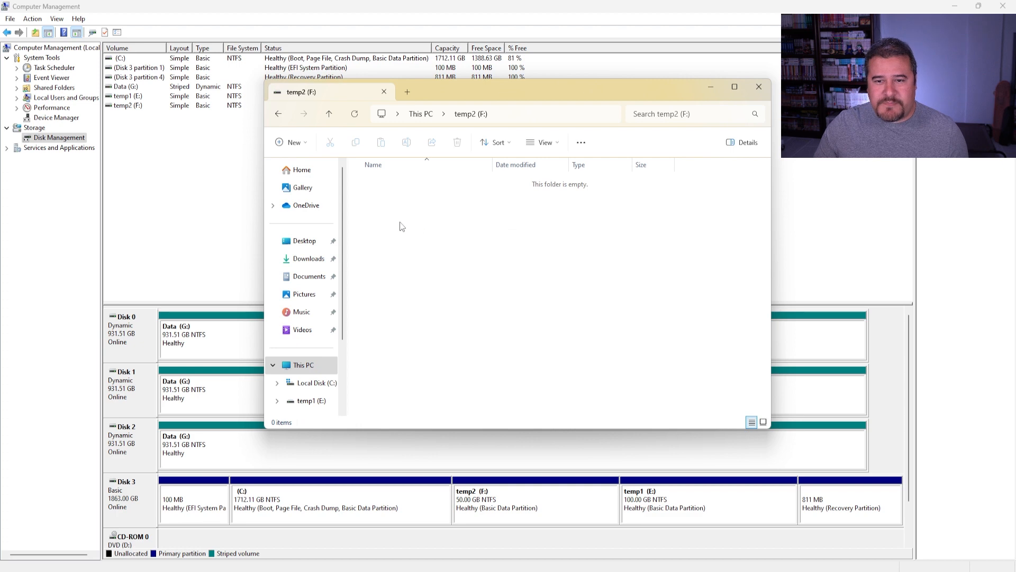
click(758, 86)
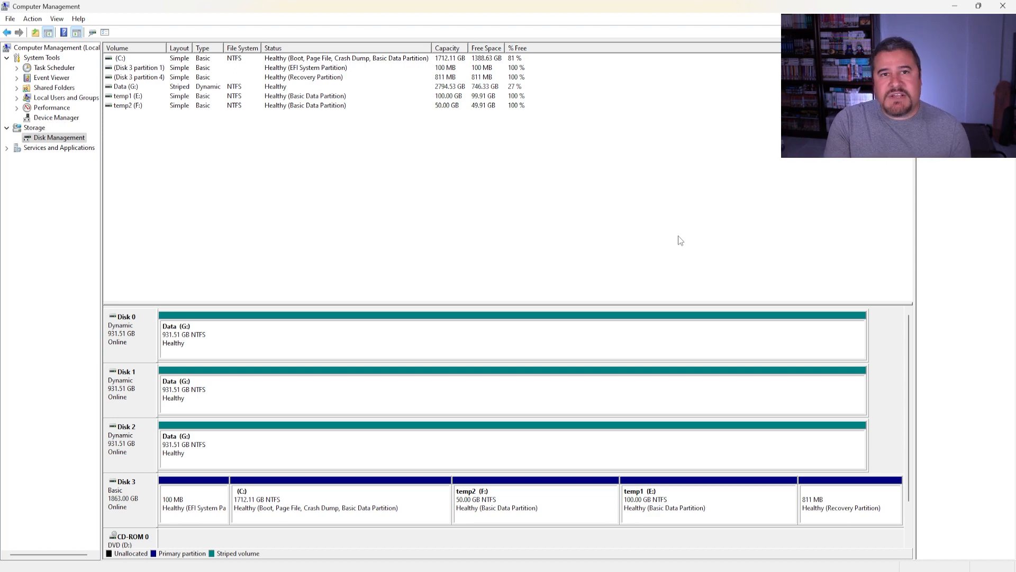
mouse_move(760, 304)
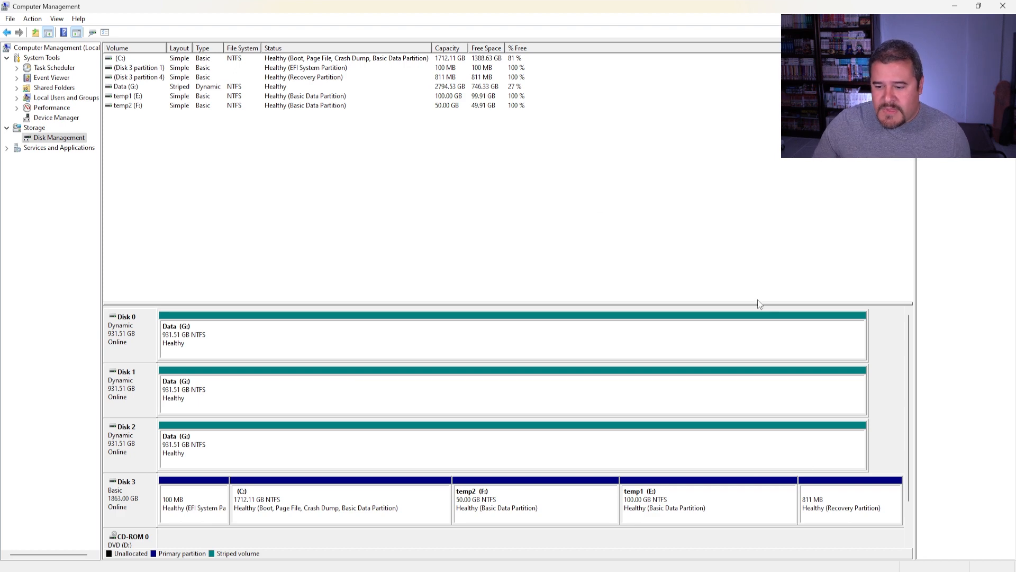
mouse_move(661, 495)
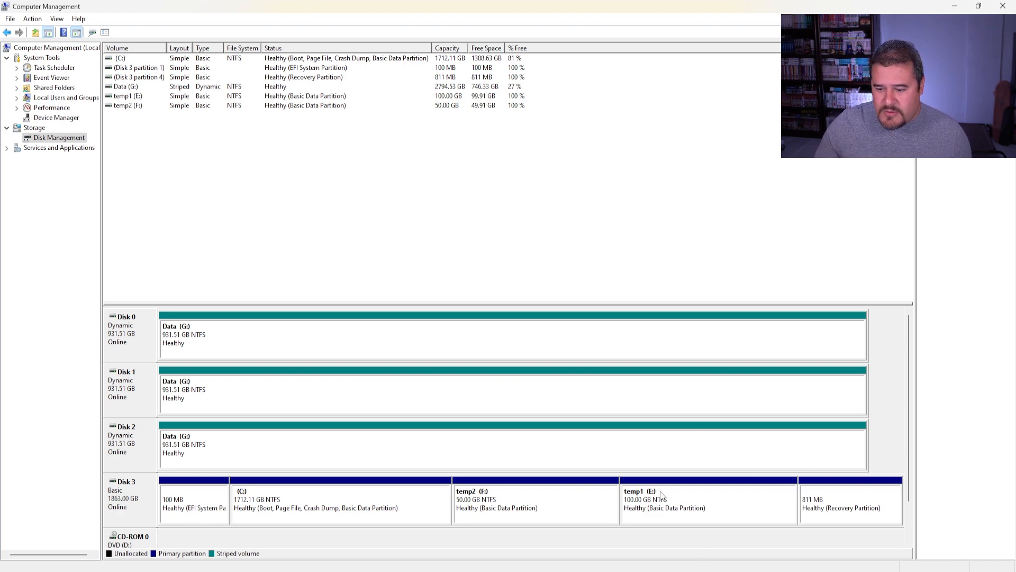
- Delete the 100 GB temp1 (E:) volume on Disk 3, confirming the data-loss warning
click(706, 502)
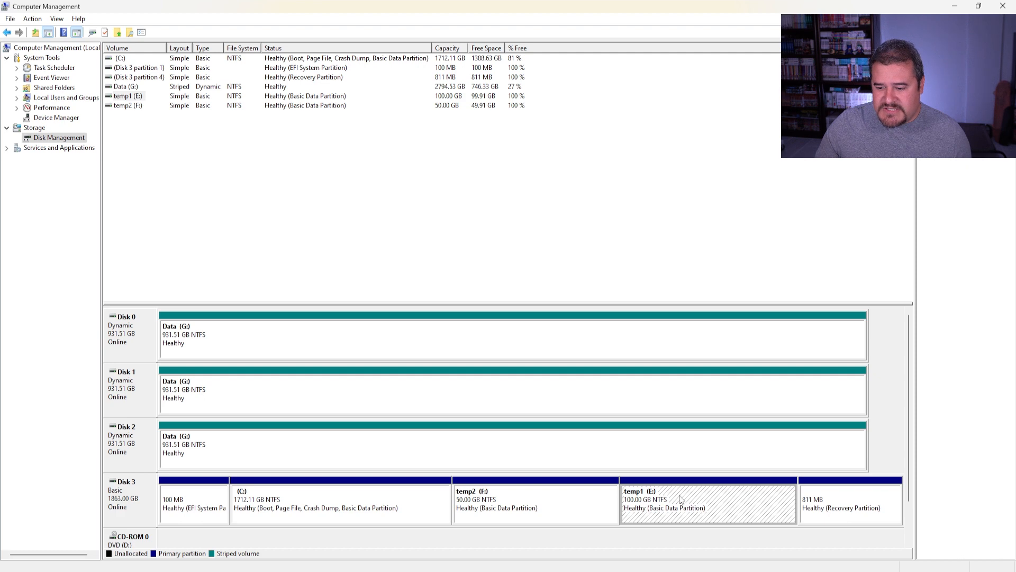
right_click(680, 502)
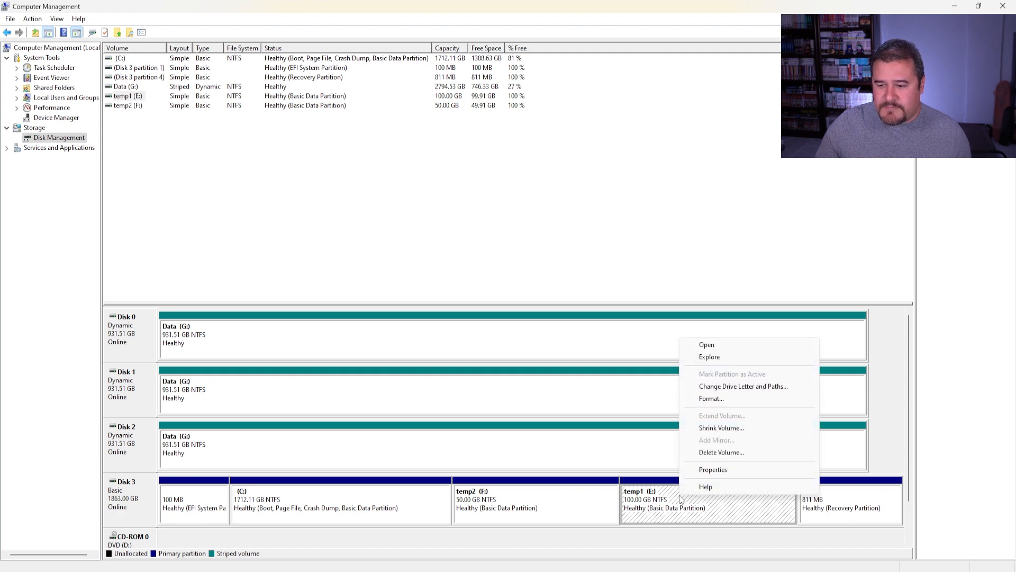
mouse_move(713, 452)
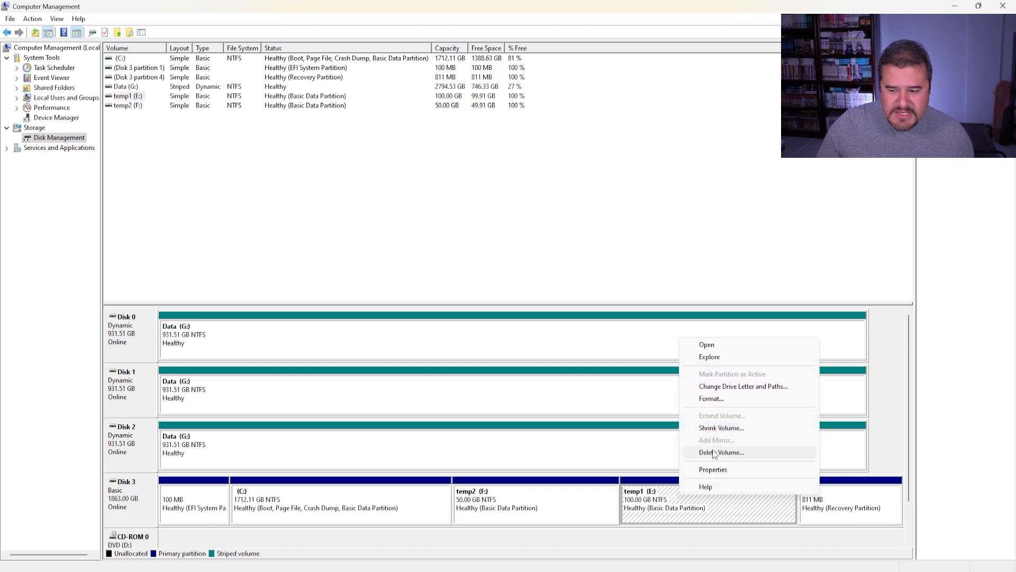
click(720, 452)
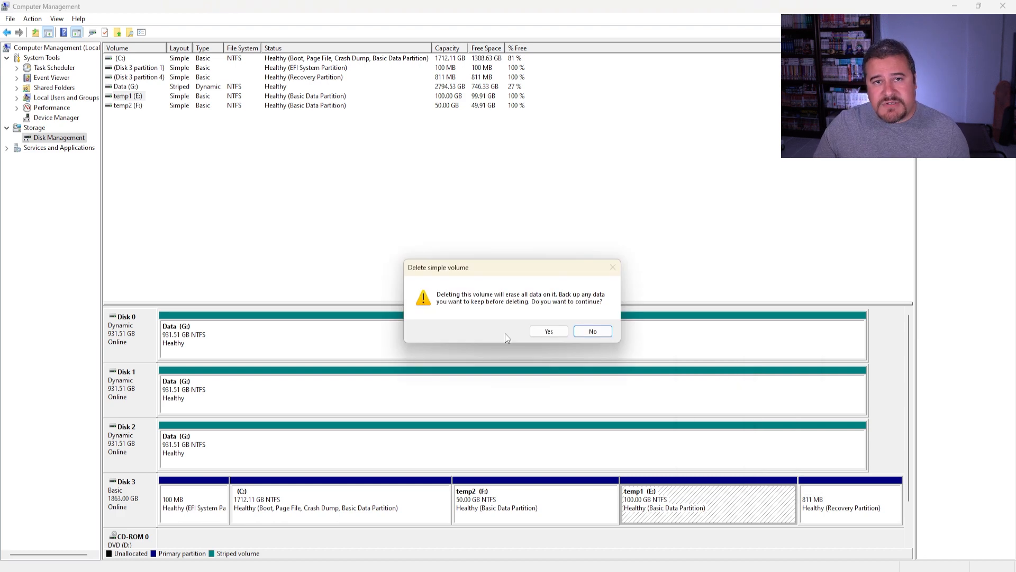
mouse_move(522, 336)
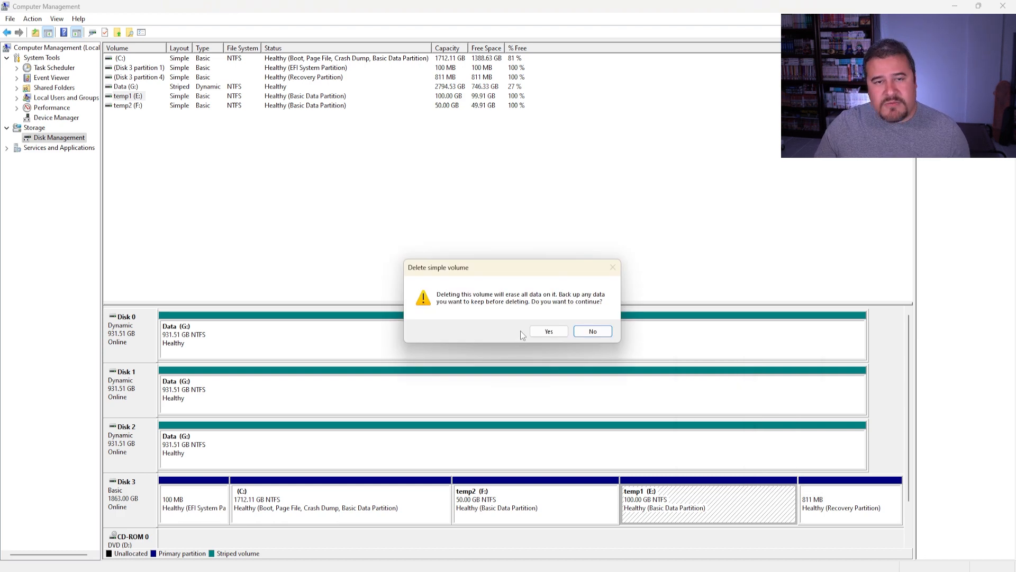
mouse_move(548, 332)
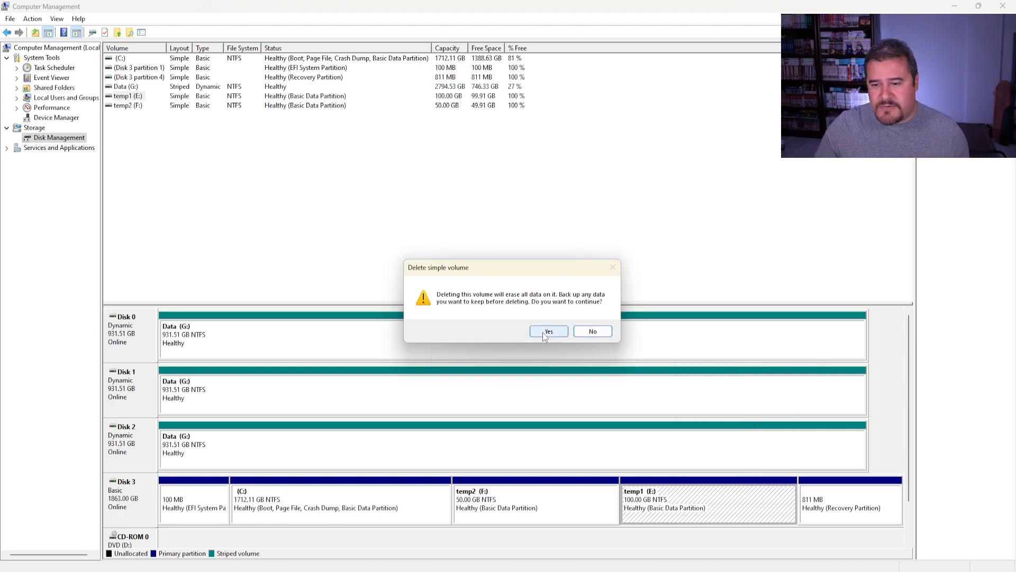
click(547, 332)
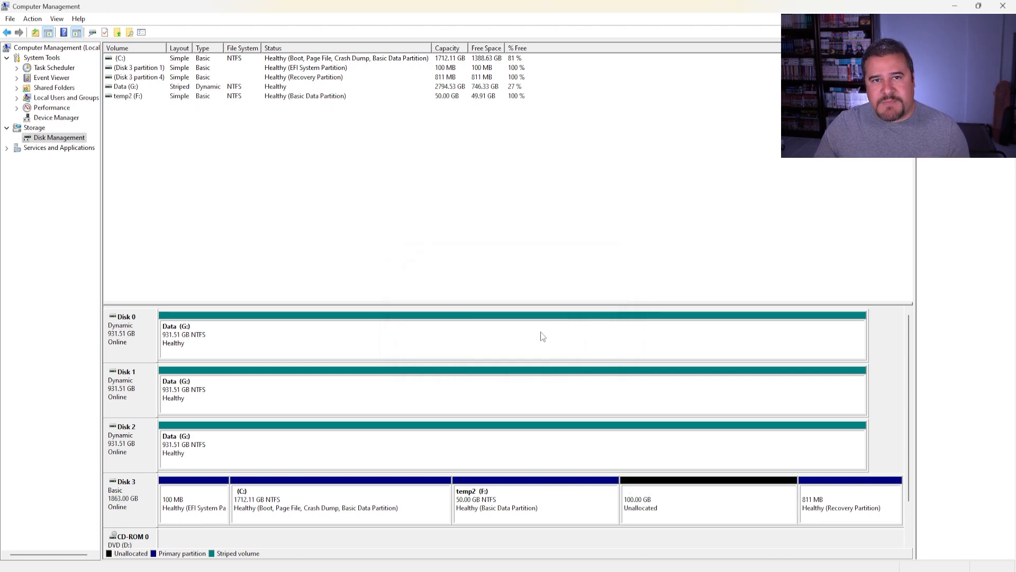
mouse_move(582, 507)
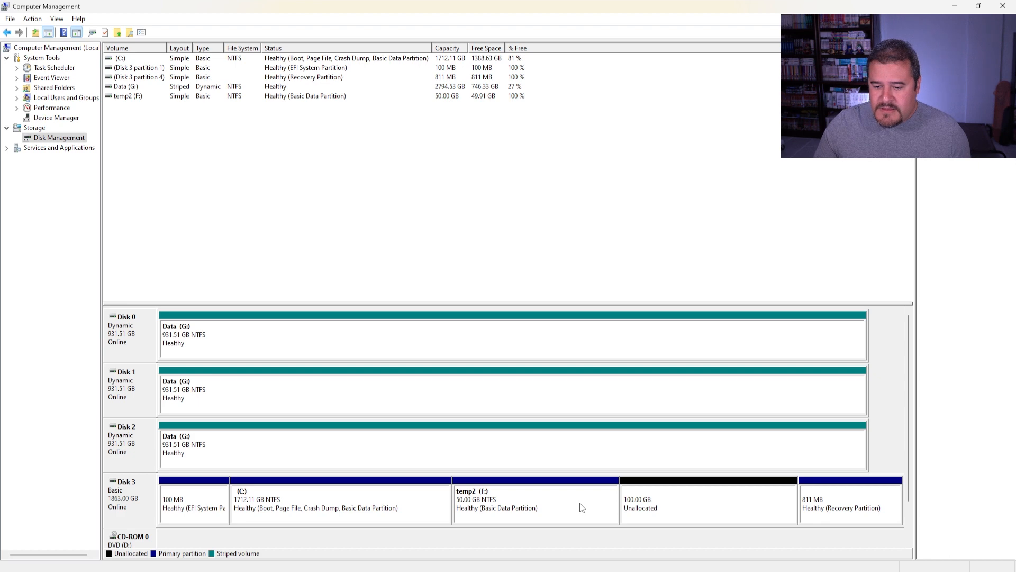
- Delete the 50 GB temp2 (F:) volume, leaving 150 GB unallocated after C: on Disk 3
click(534, 502)
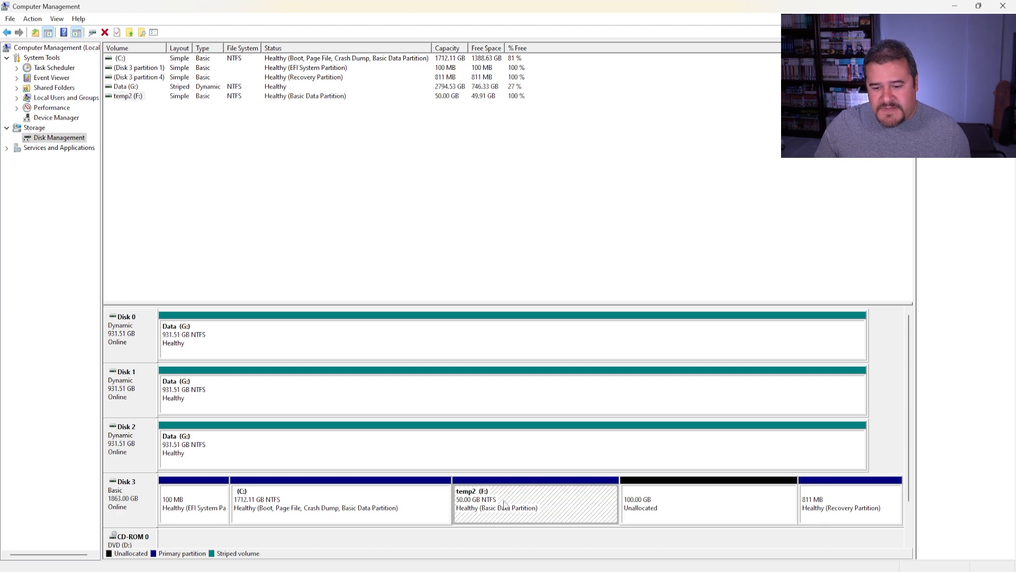
right_click(536, 502)
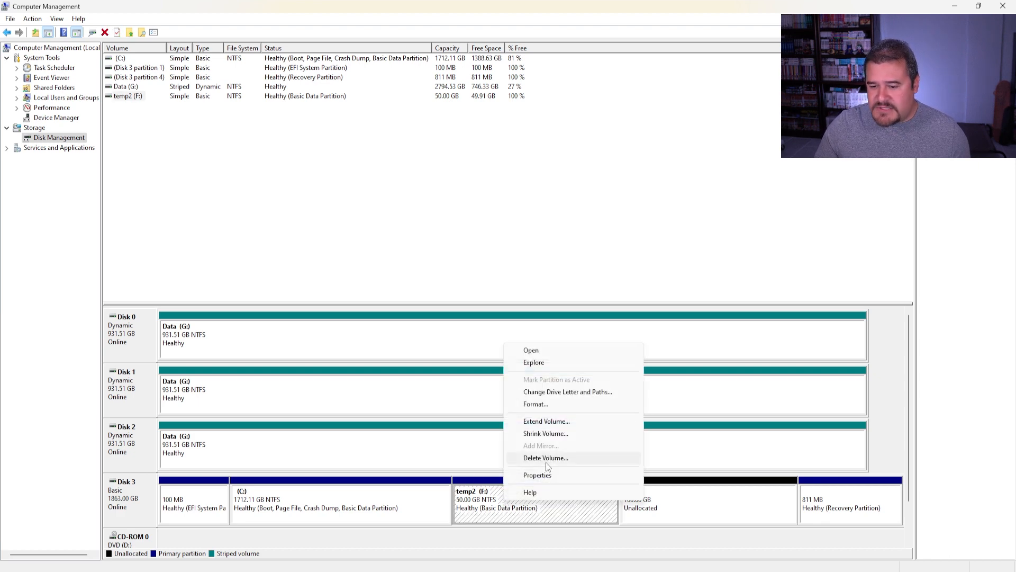
click(545, 457)
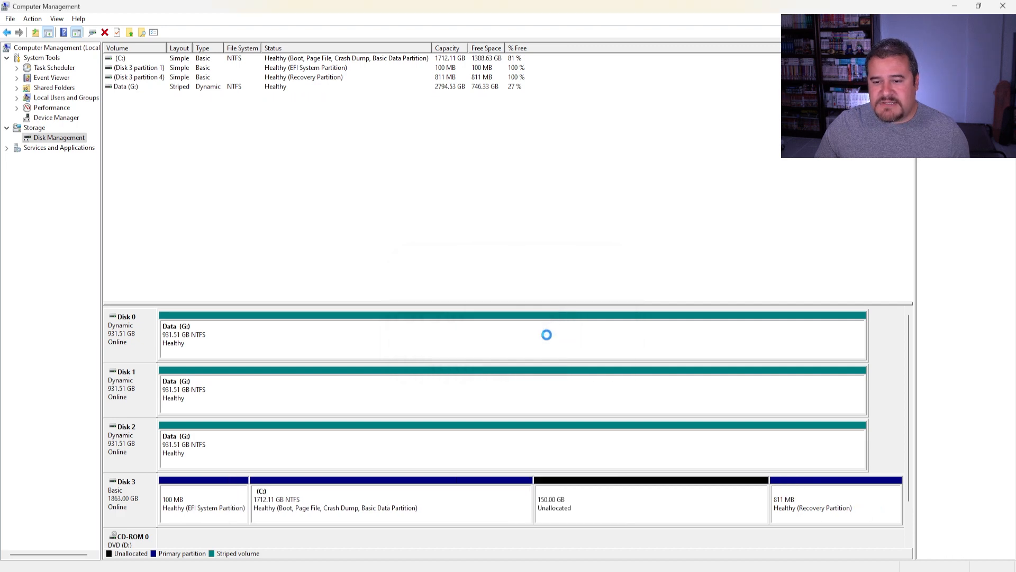
mouse_move(565, 343)
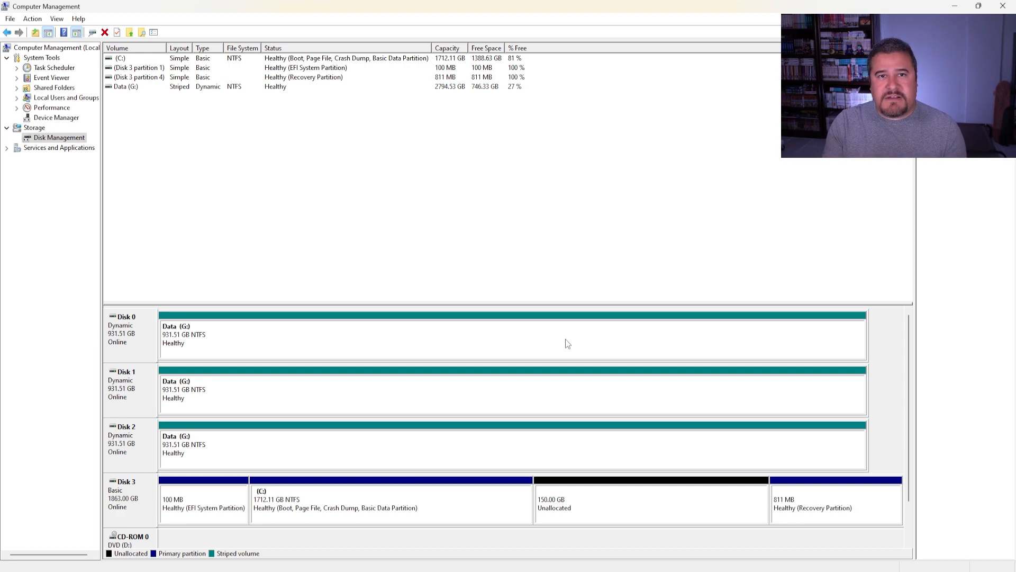
click(651, 501)
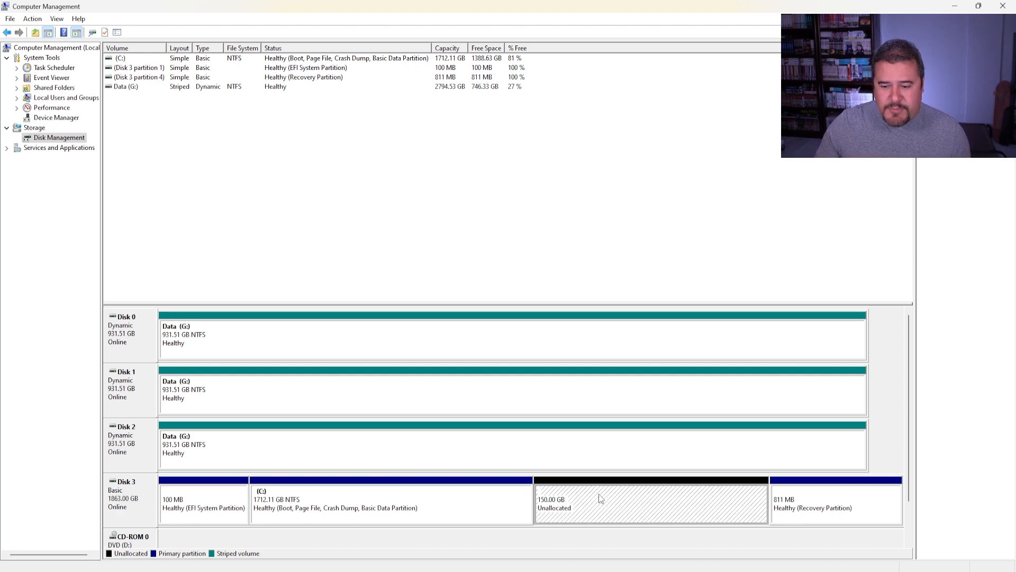
mouse_move(630, 503)
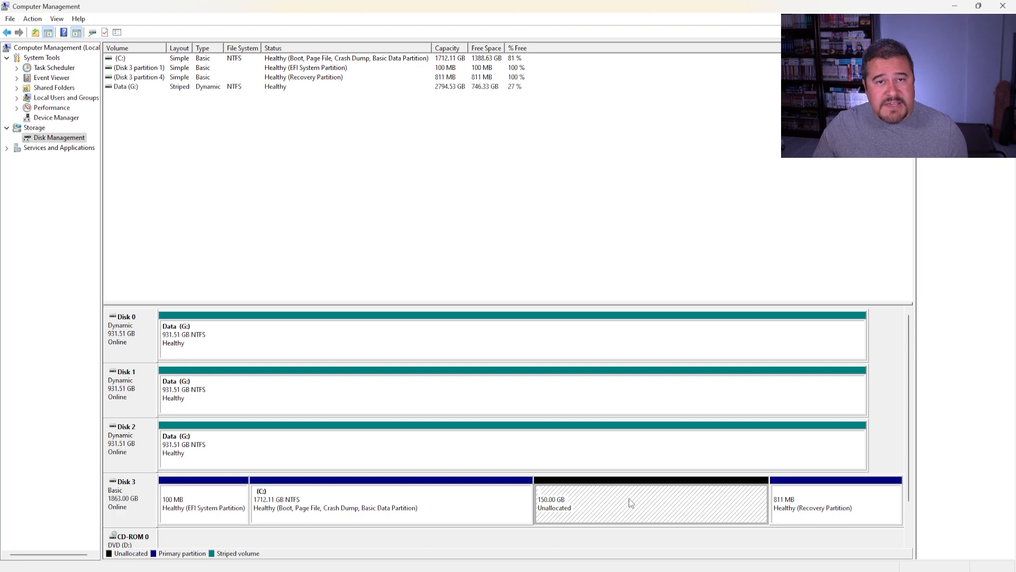
mouse_move(623, 505)
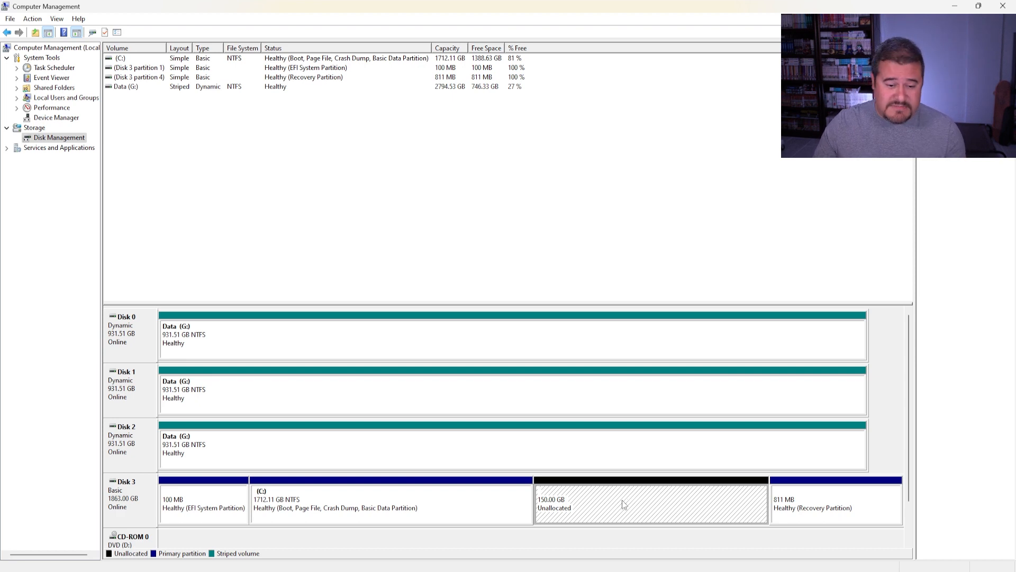
mouse_move(549, 524)
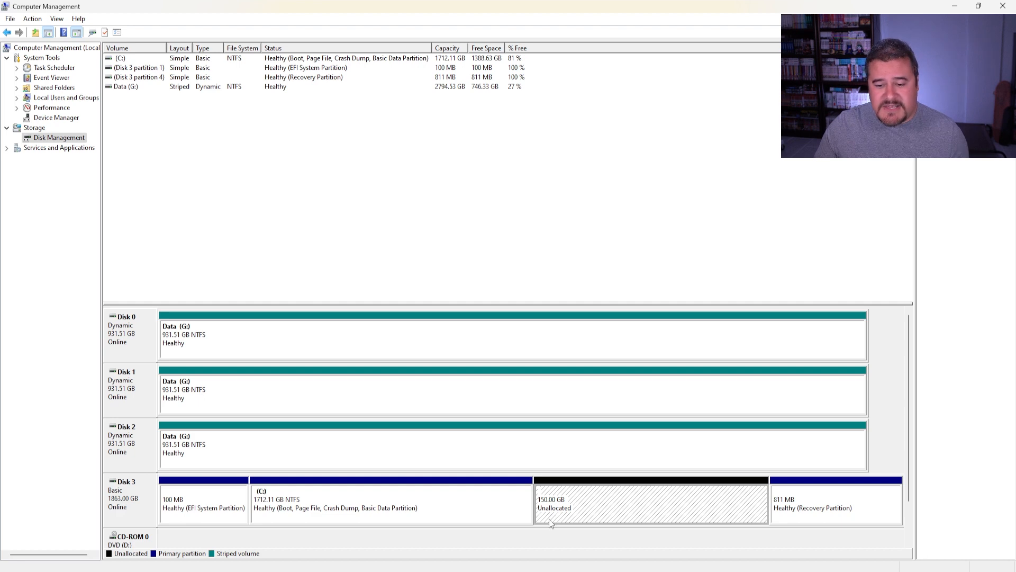
click(389, 502)
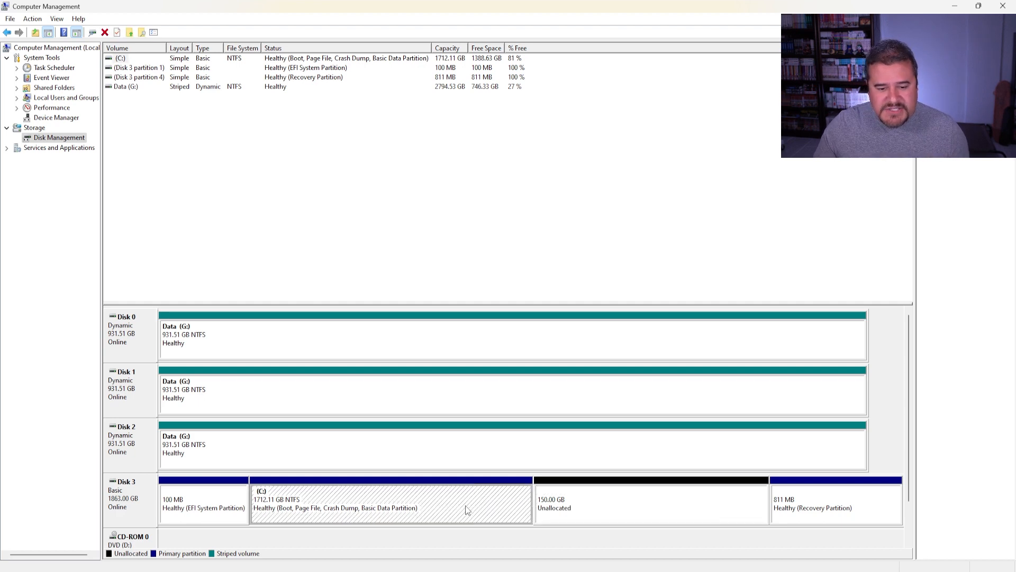
- Extend C: over all 153600 MB of unallocated space, restoring it to 1862.11 GB
right_click(391, 502)
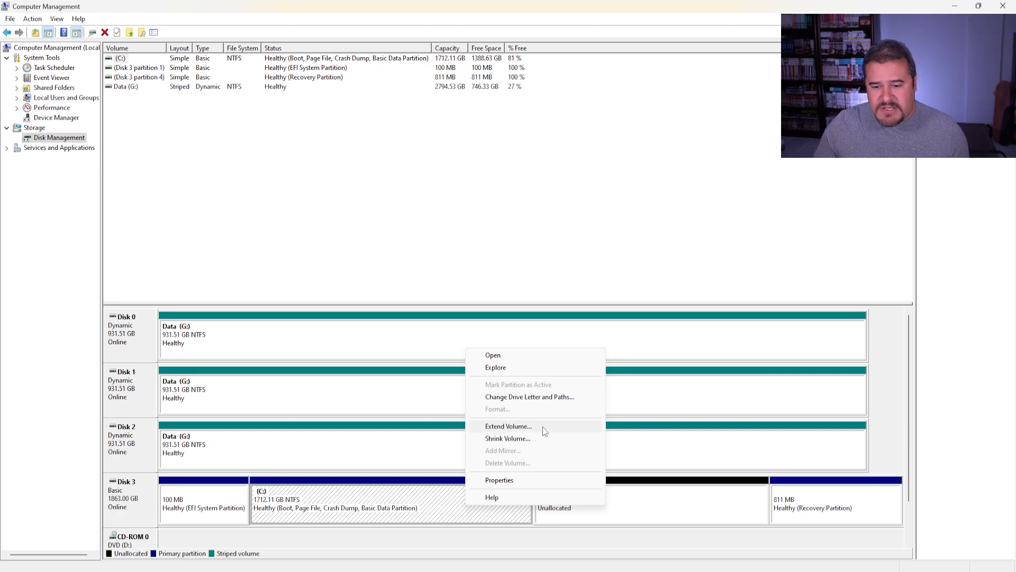
click(508, 426)
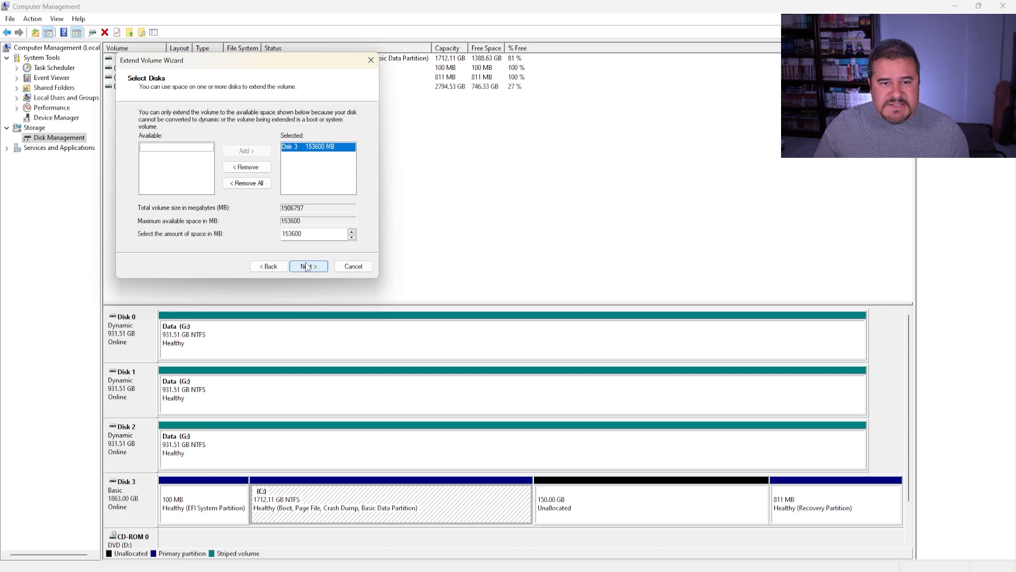
mouse_move(329, 124)
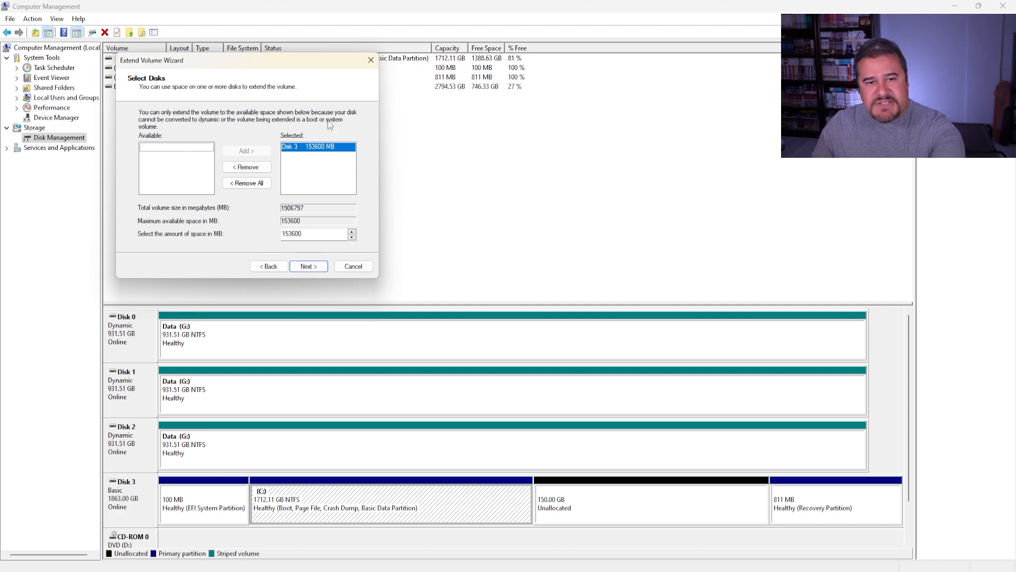
mouse_move(299, 157)
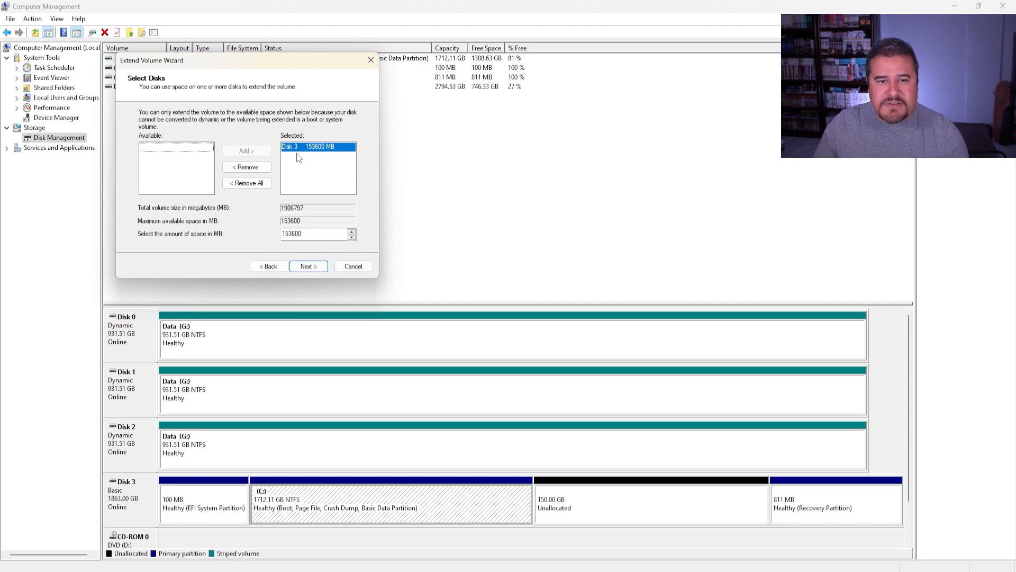
mouse_move(579, 506)
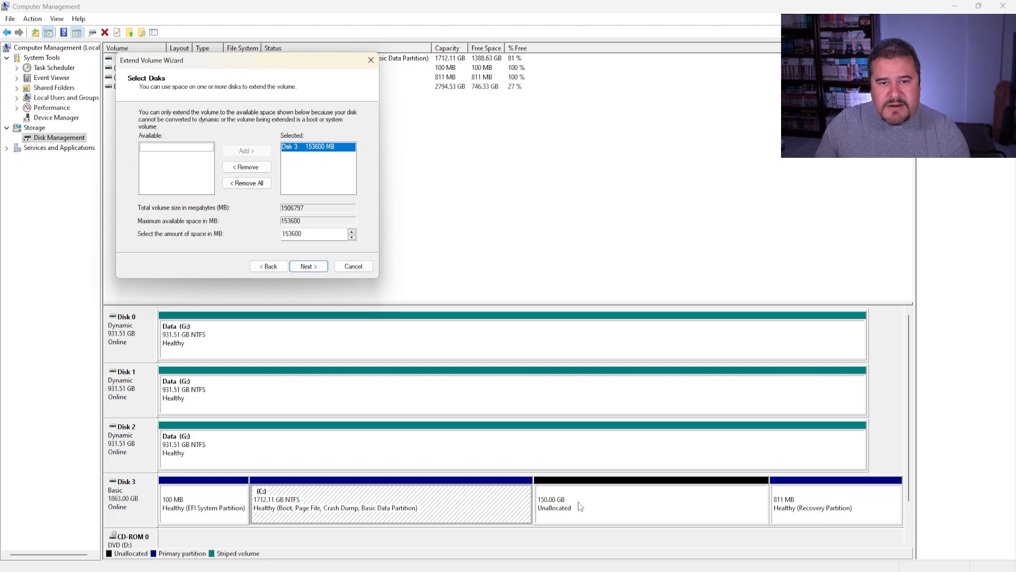
mouse_move(562, 479)
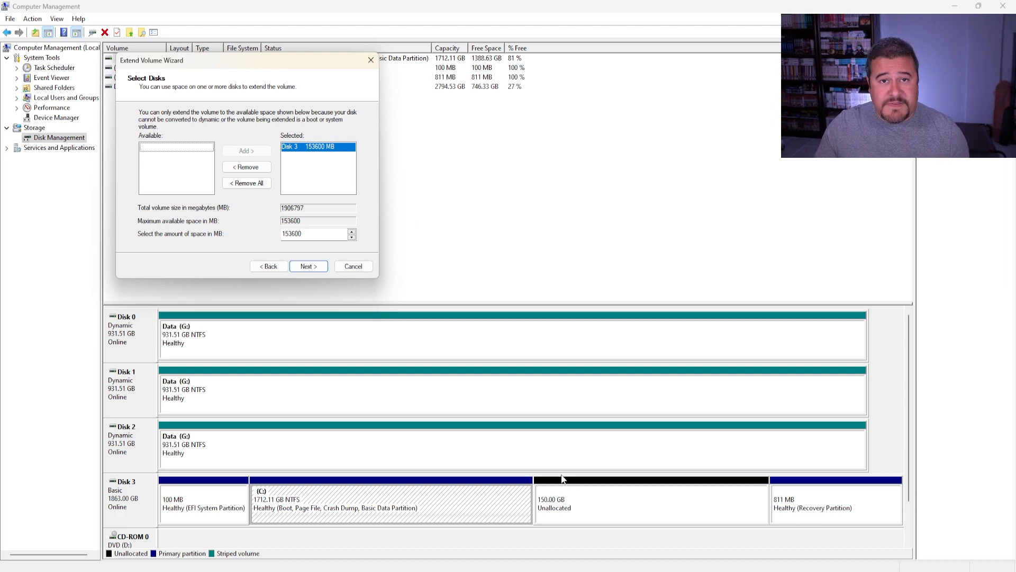
mouse_move(573, 503)
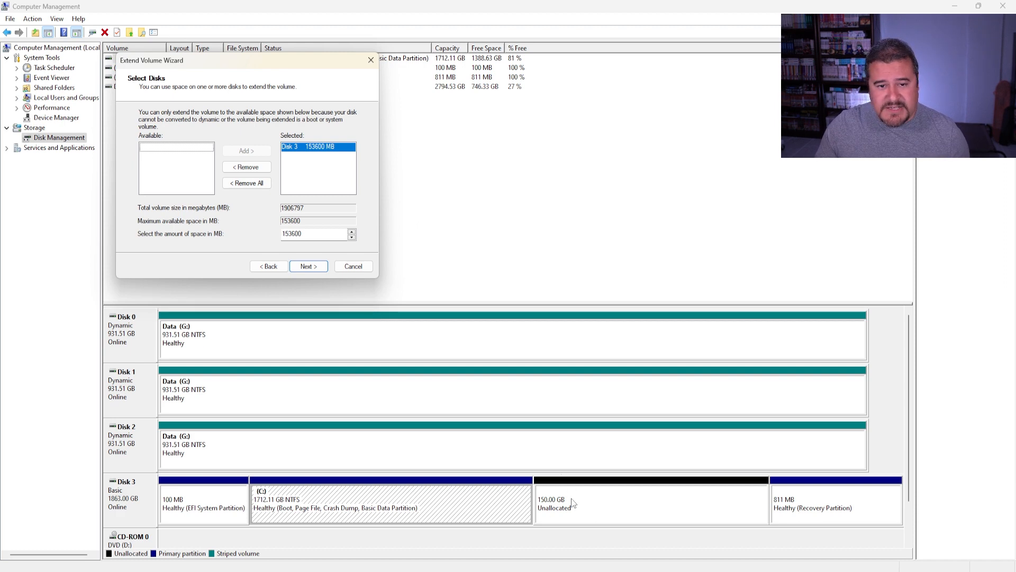
mouse_move(281, 173)
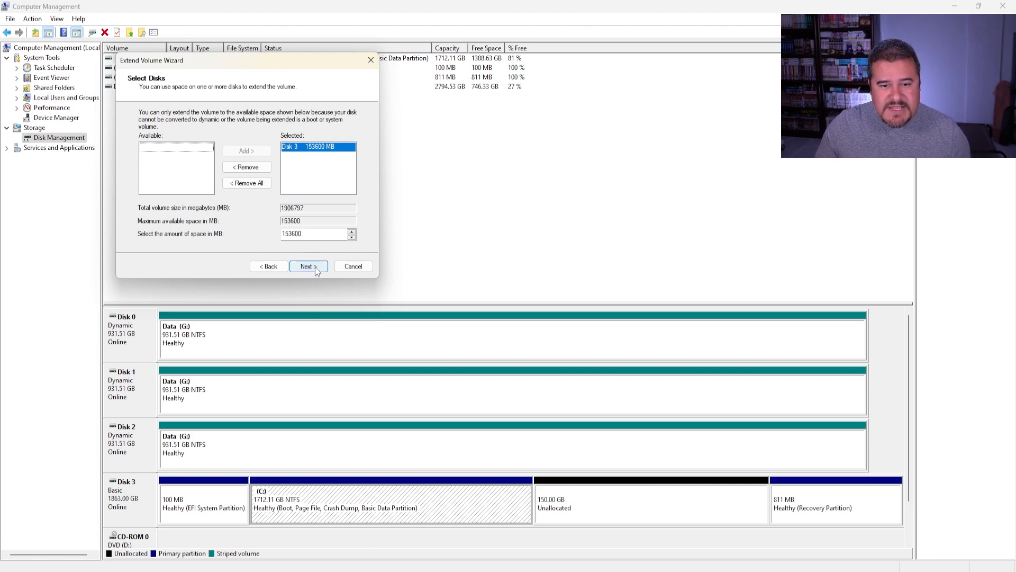
click(307, 265)
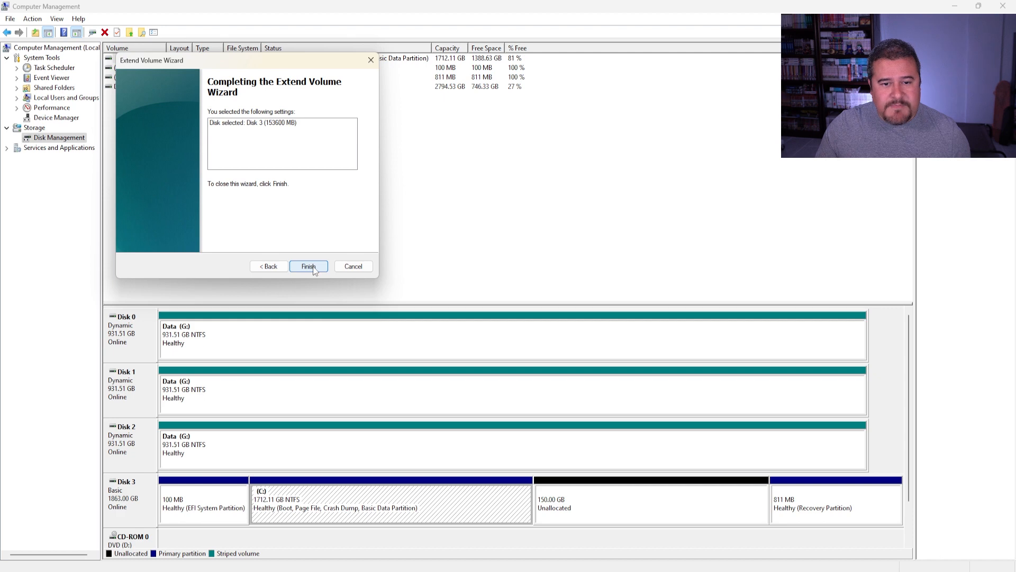
click(308, 266)
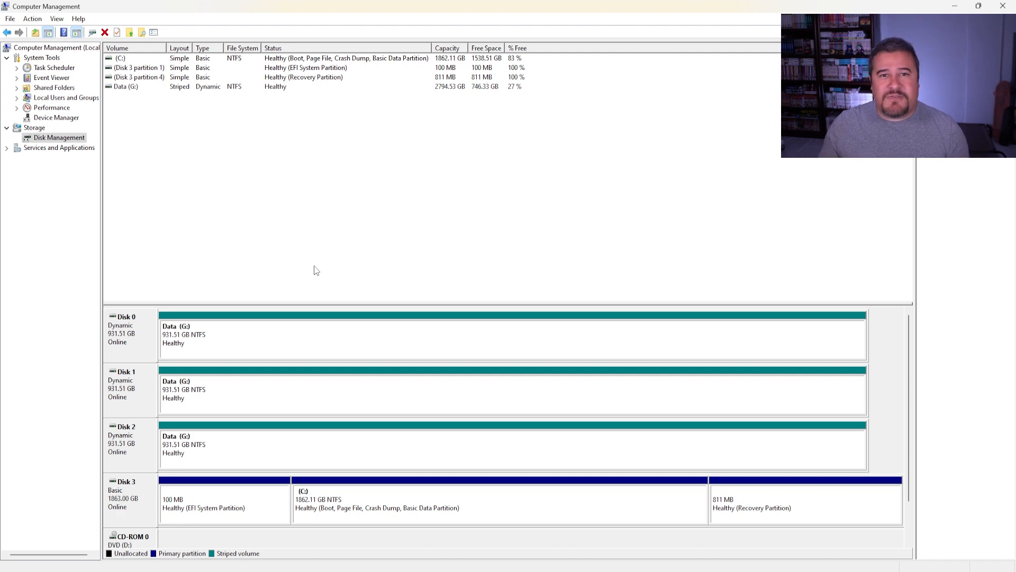
click(499, 502)
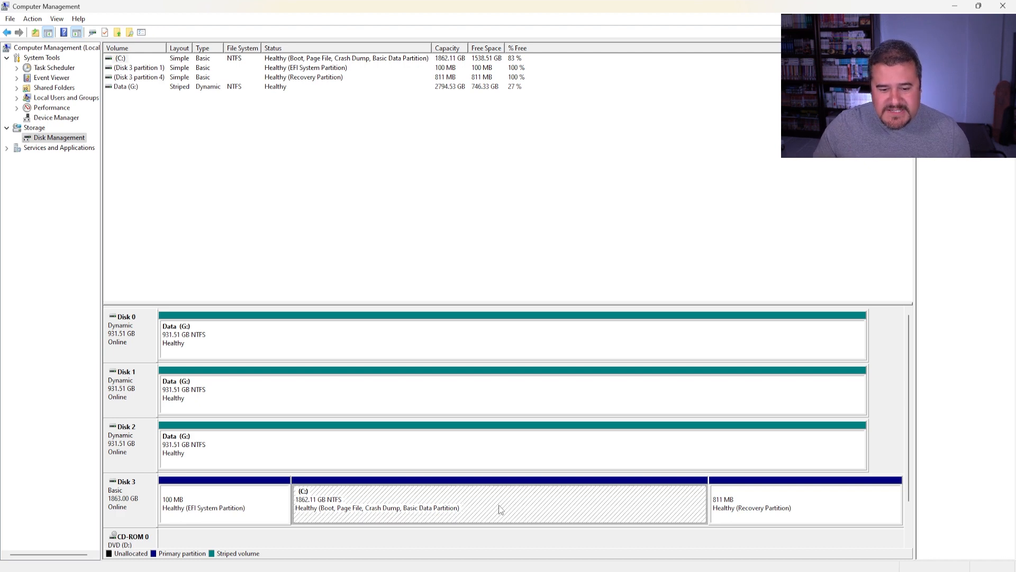